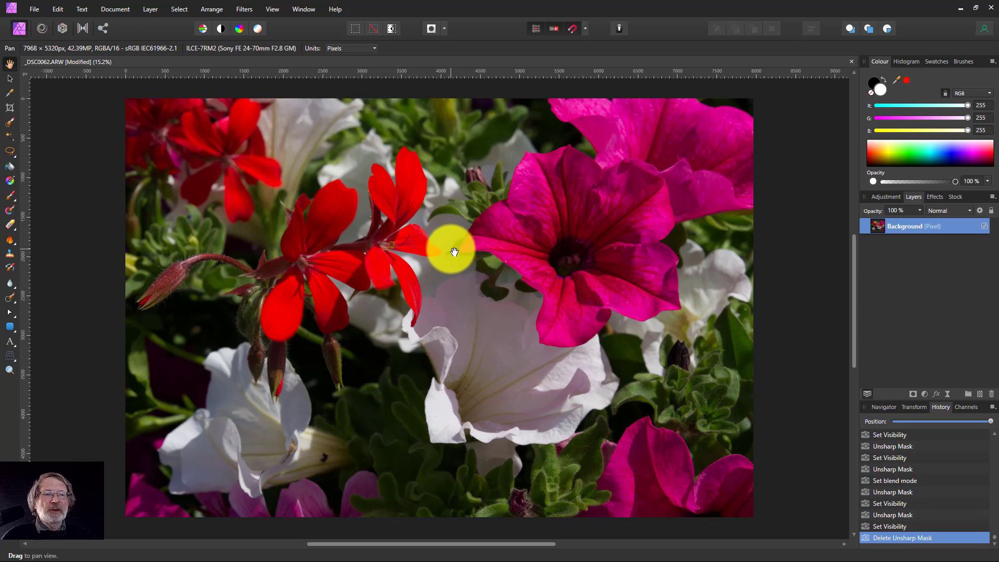
mouse_move(465, 247)
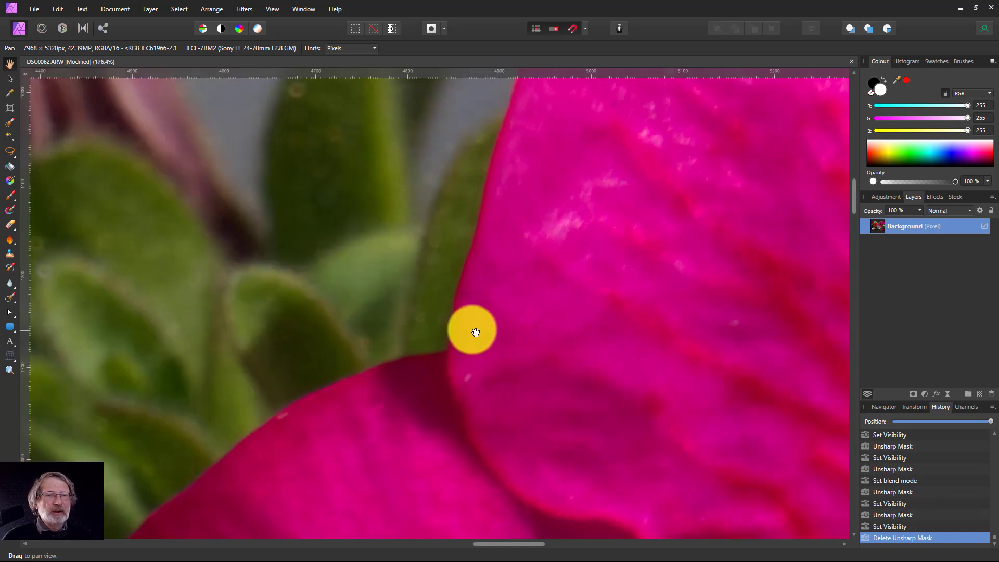
mouse_move(596, 231)
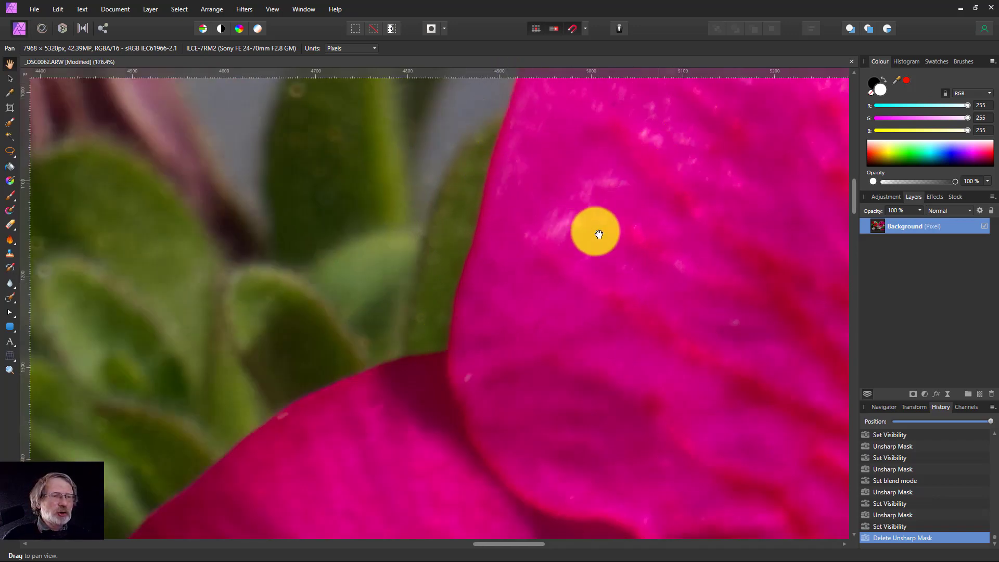
mouse_move(614, 316)
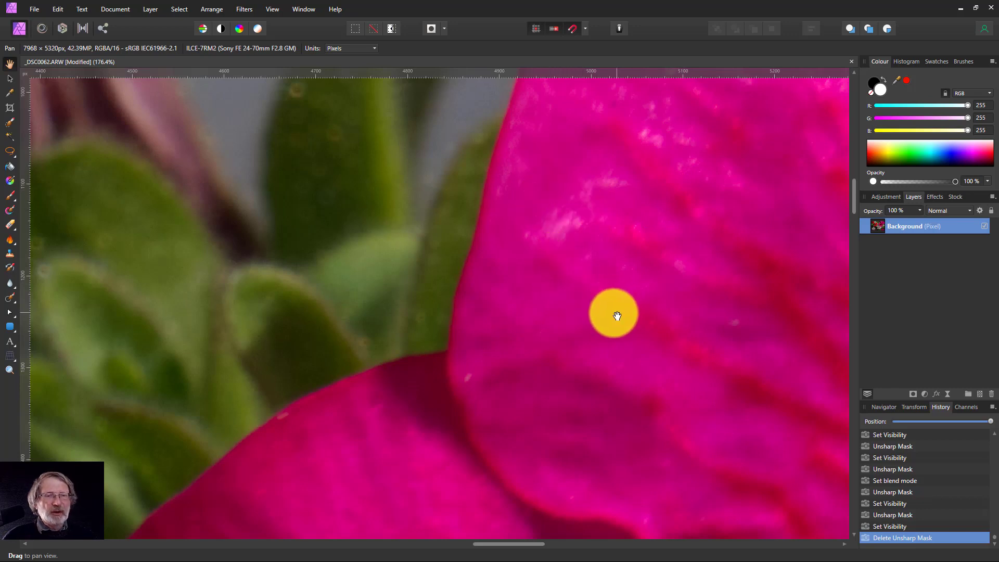
Add a live Unsharp Mask and settle its radius at 0.9 px
left_click_drag(615, 316, 608, 299)
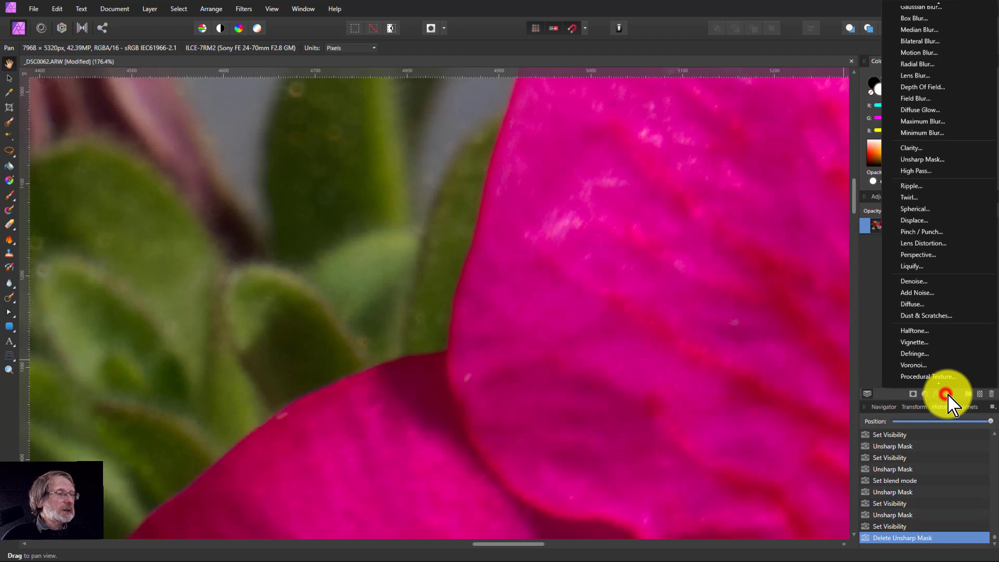
left_click(922, 159)
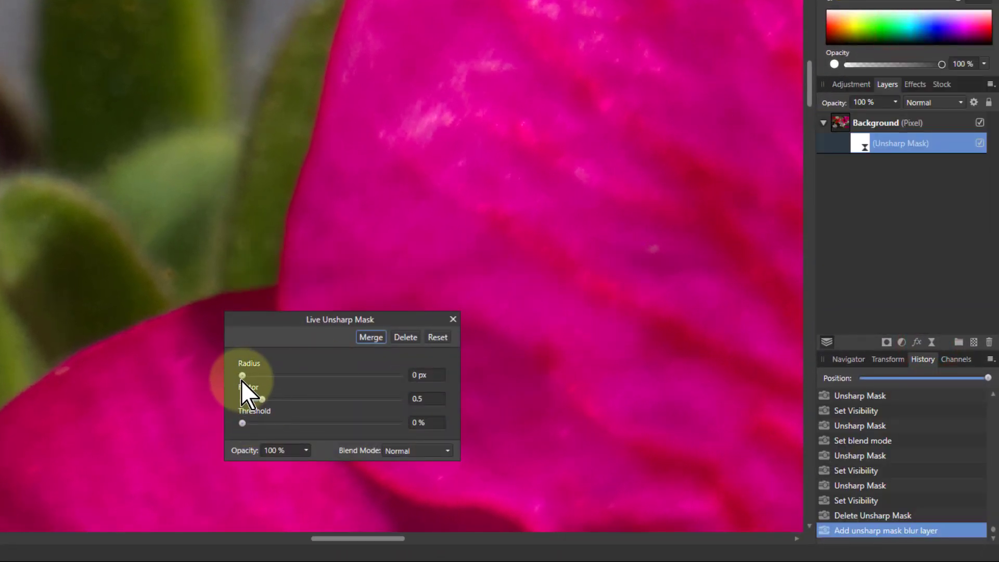
left_click_drag(242, 375, 264, 375)
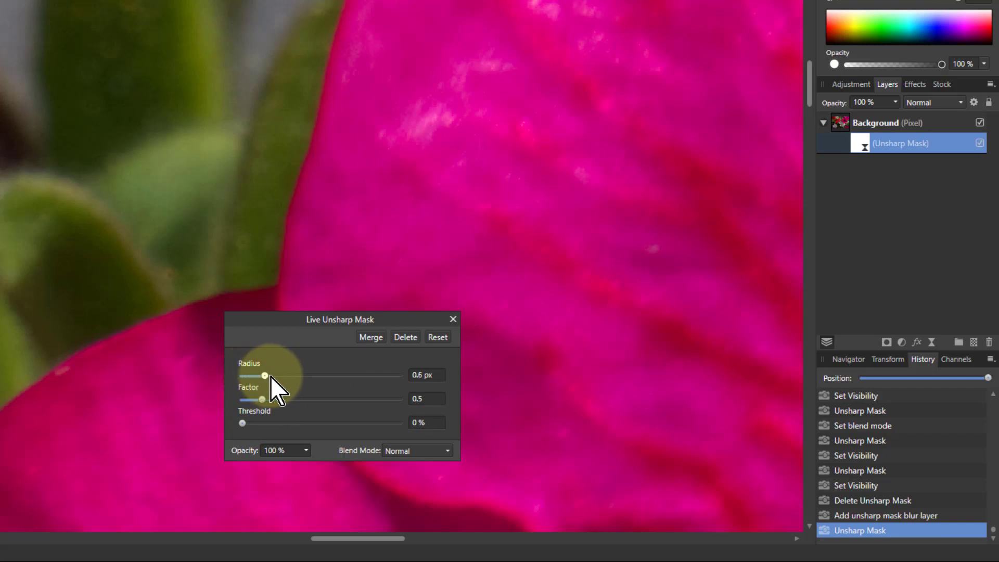
left_click_drag(264, 375, 307, 375)
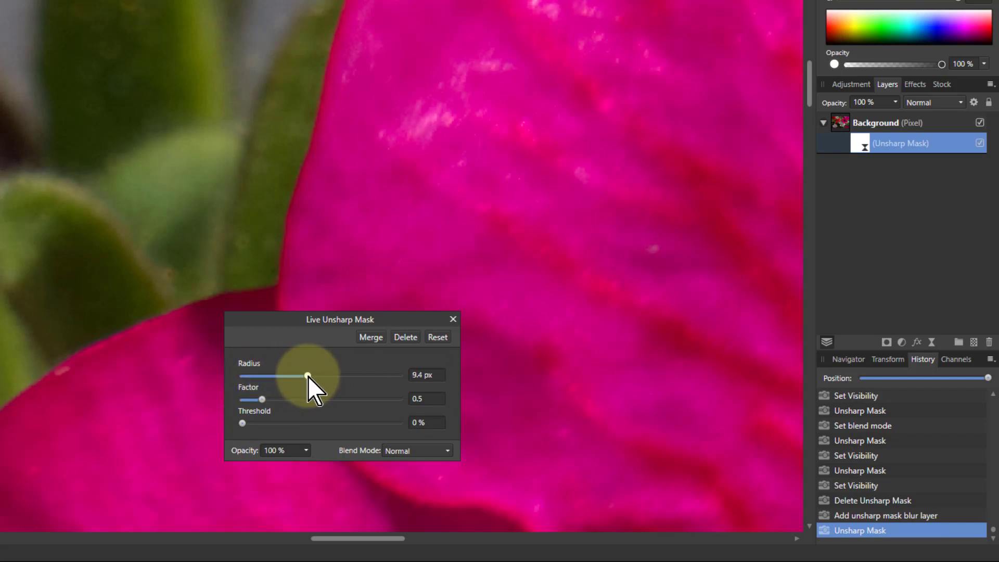
left_click_drag(307, 376, 365, 376)
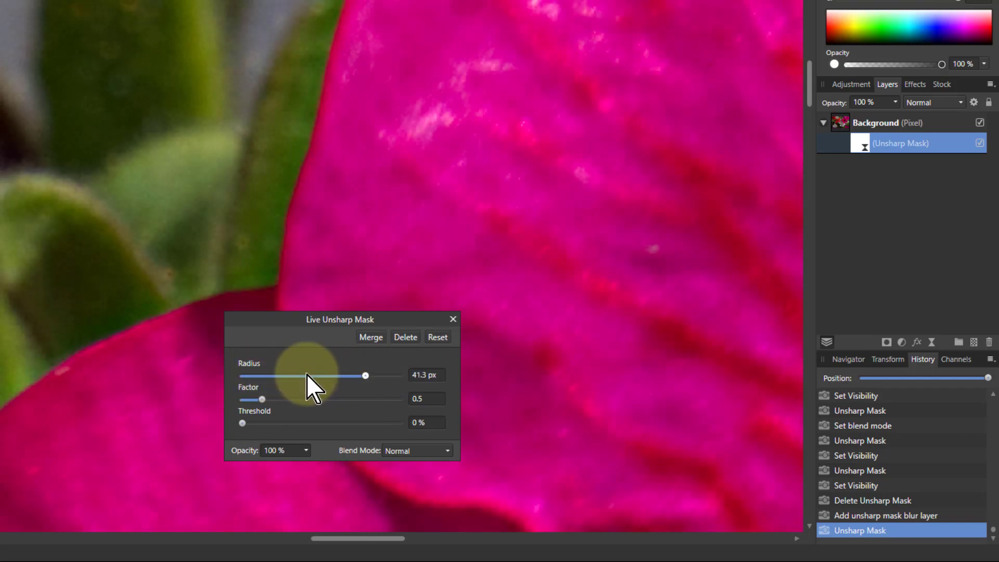
left_click_drag(365, 376, 313, 375)
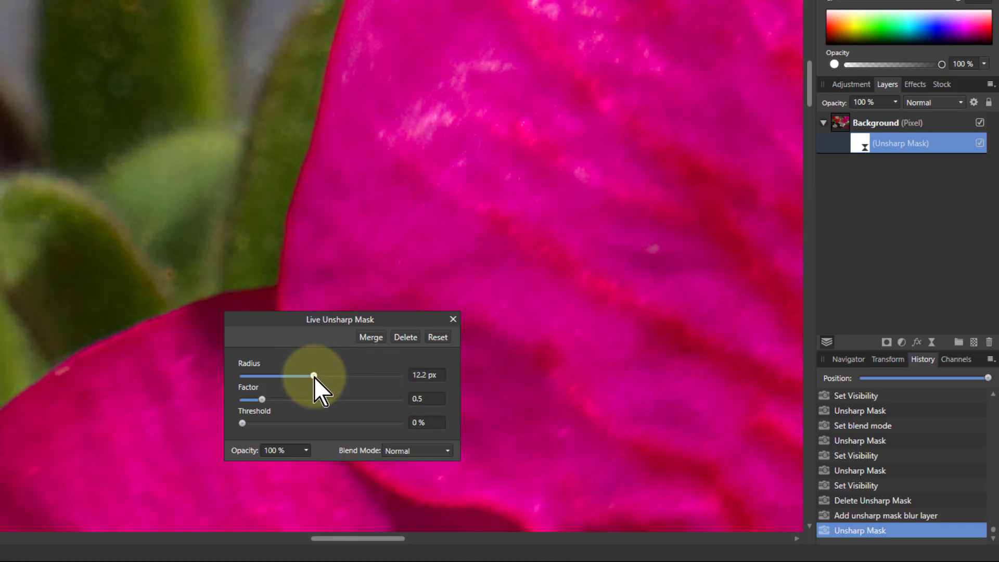
left_click_drag(313, 376, 275, 376)
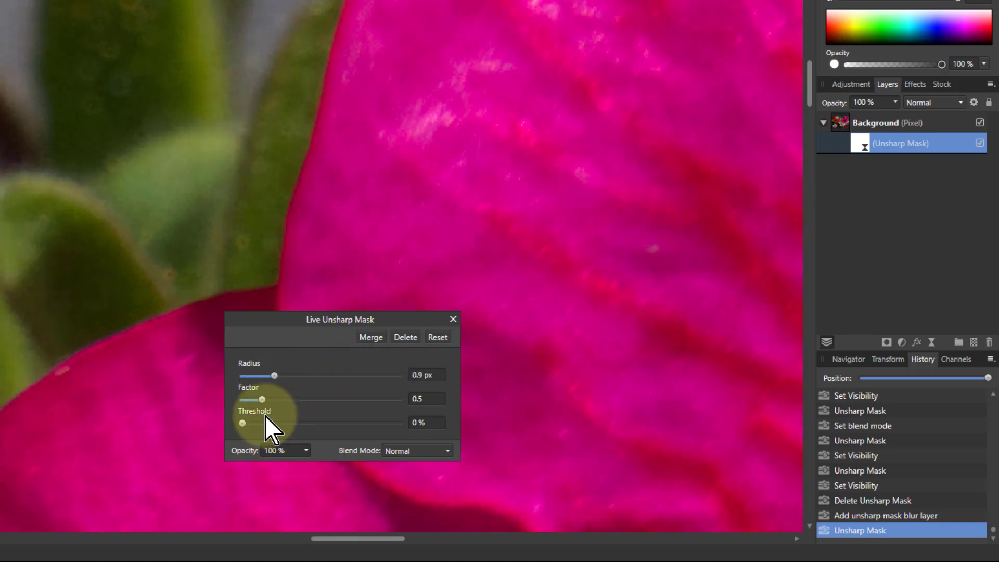
Raise the Unsharp Mask factor to about 3.704
left_click_drag(261, 399, 287, 399)
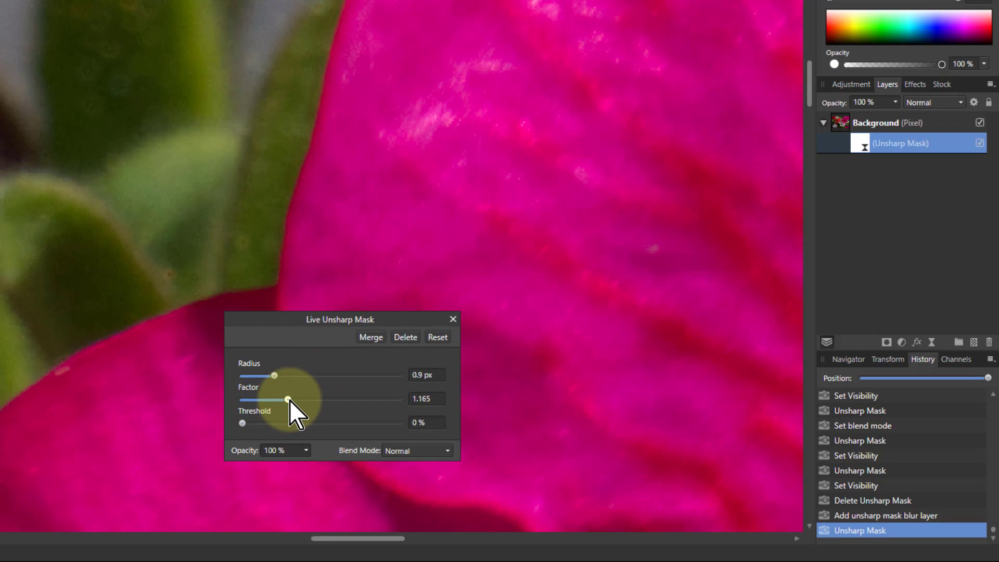
left_click_drag(287, 400, 337, 400)
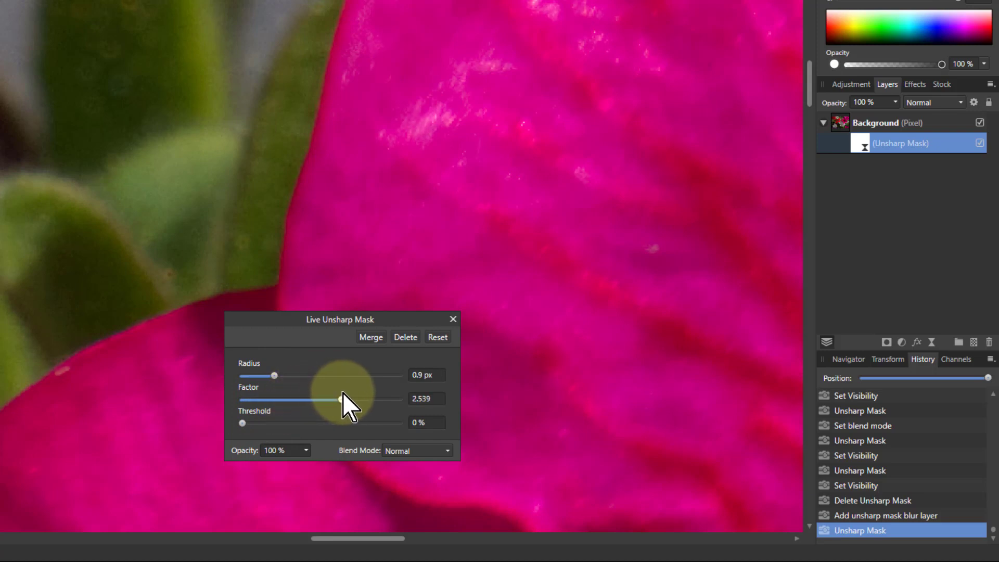
left_click_drag(337, 398, 388, 397)
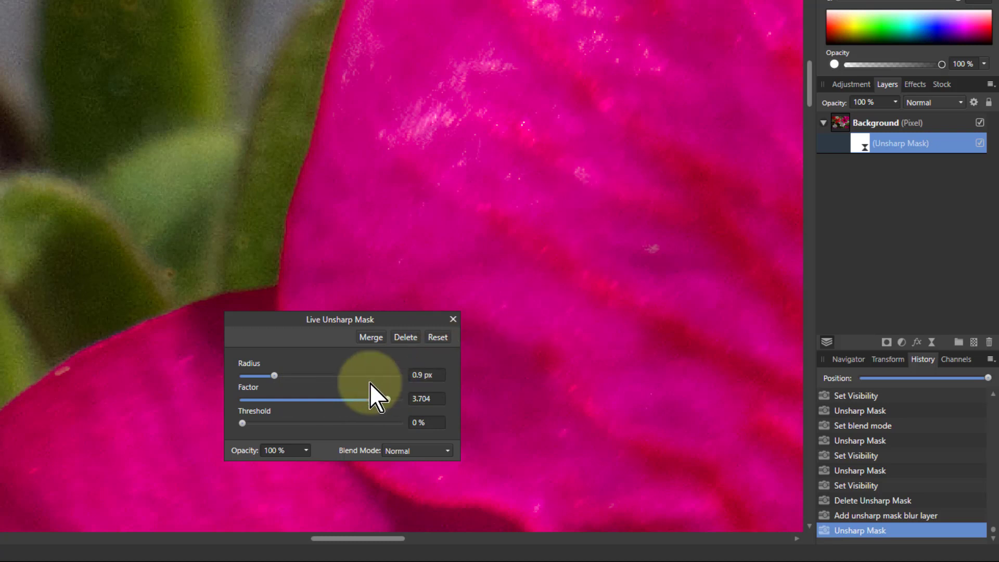
Swing the unsharp mask radius up to about 44 px, then settle it at 8.2 px
left_click_drag(274, 375, 300, 375)
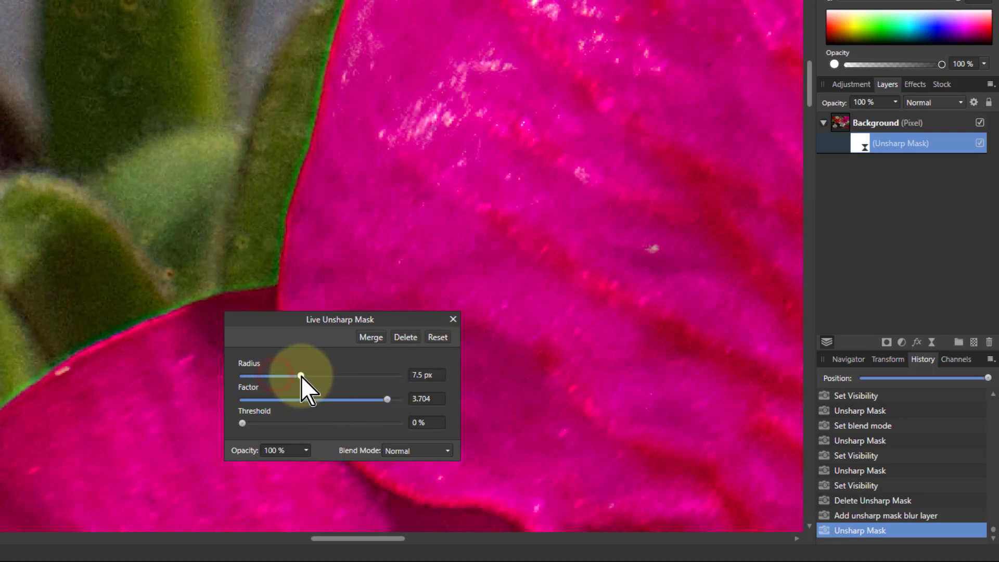
left_click_drag(301, 375, 322, 375)
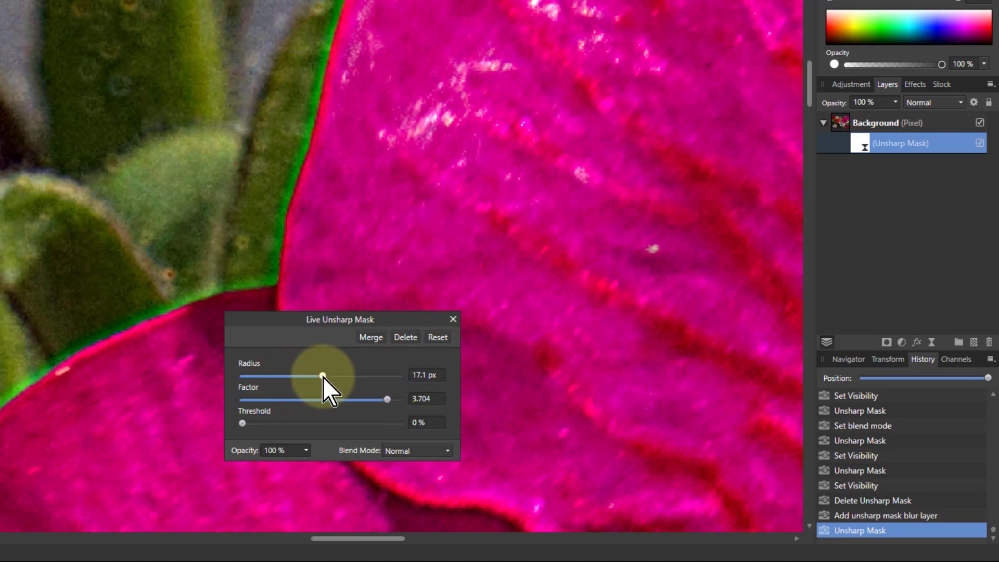
left_click_drag(321, 376, 349, 375)
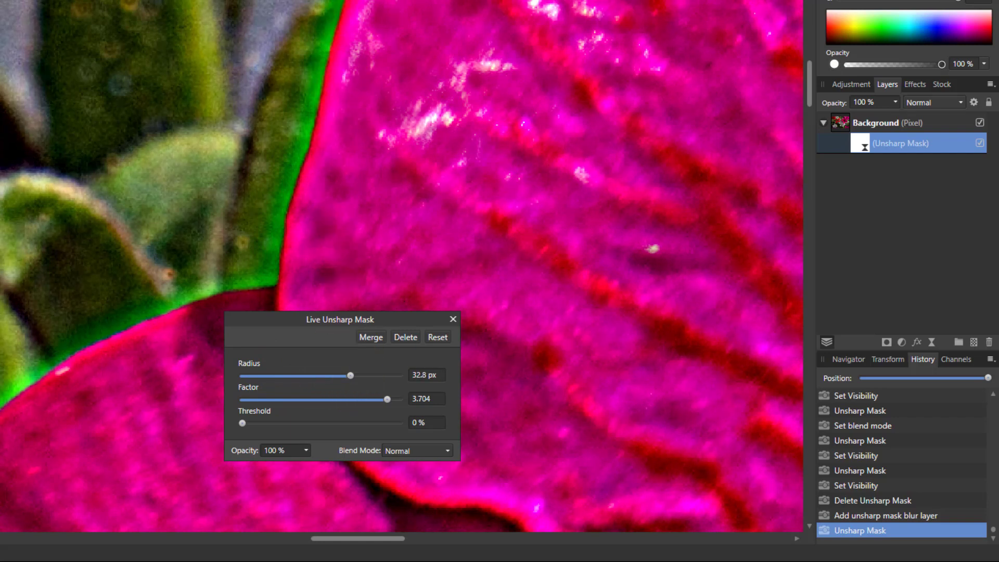
left_click_drag(349, 376, 371, 376)
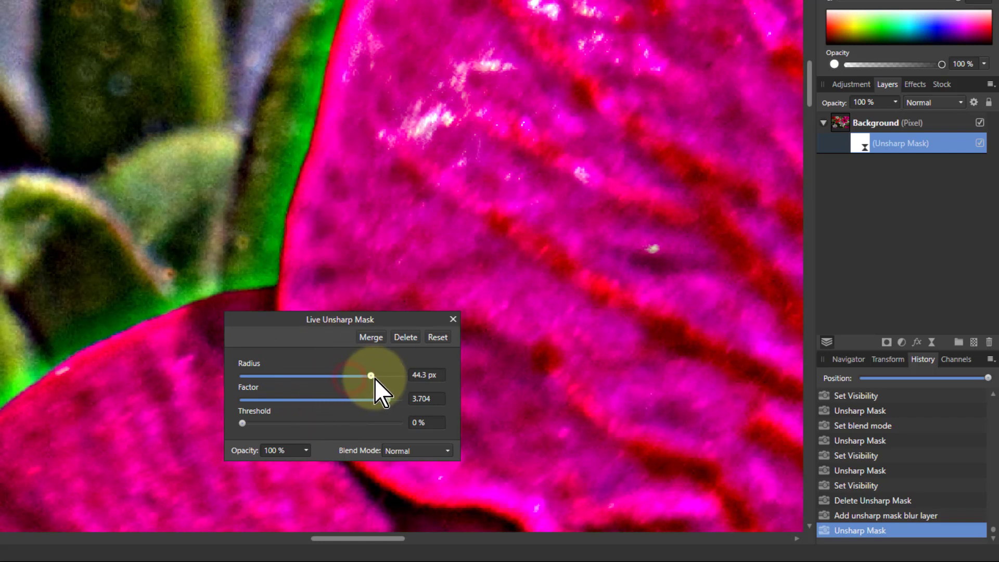
left_click_drag(371, 374, 344, 375)
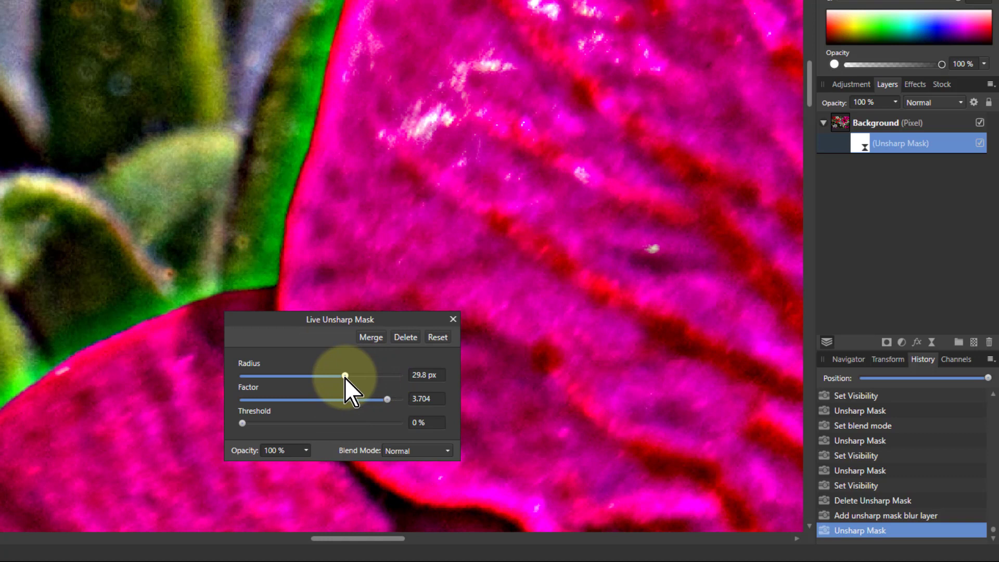
left_click_drag(344, 375, 320, 376)
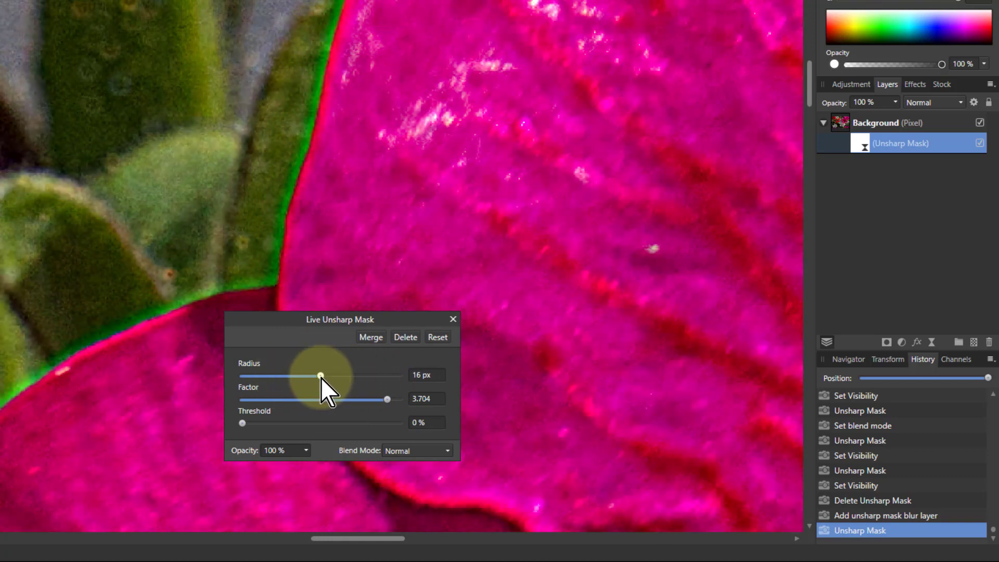
left_click_drag(320, 376, 291, 375)
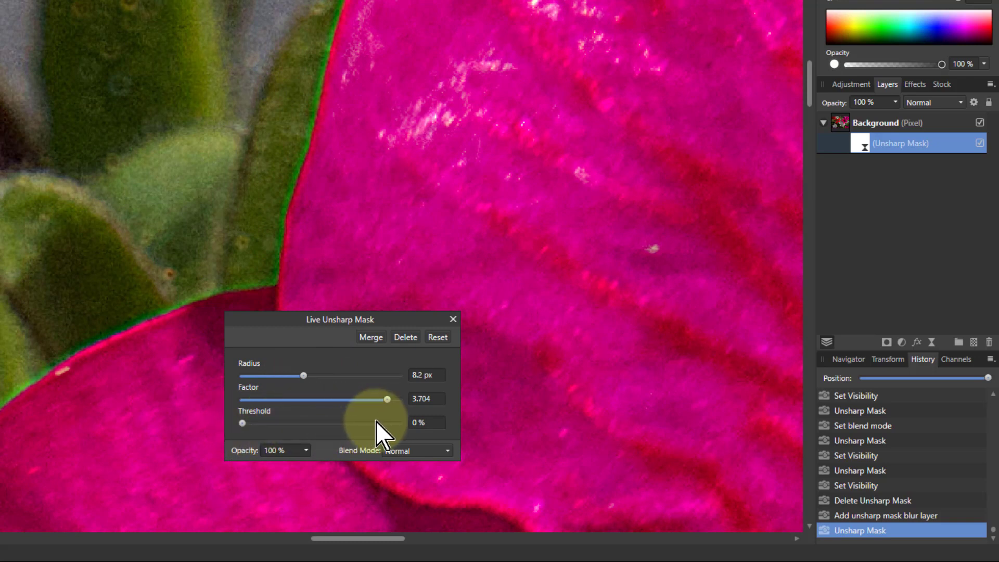
mouse_move(427, 436)
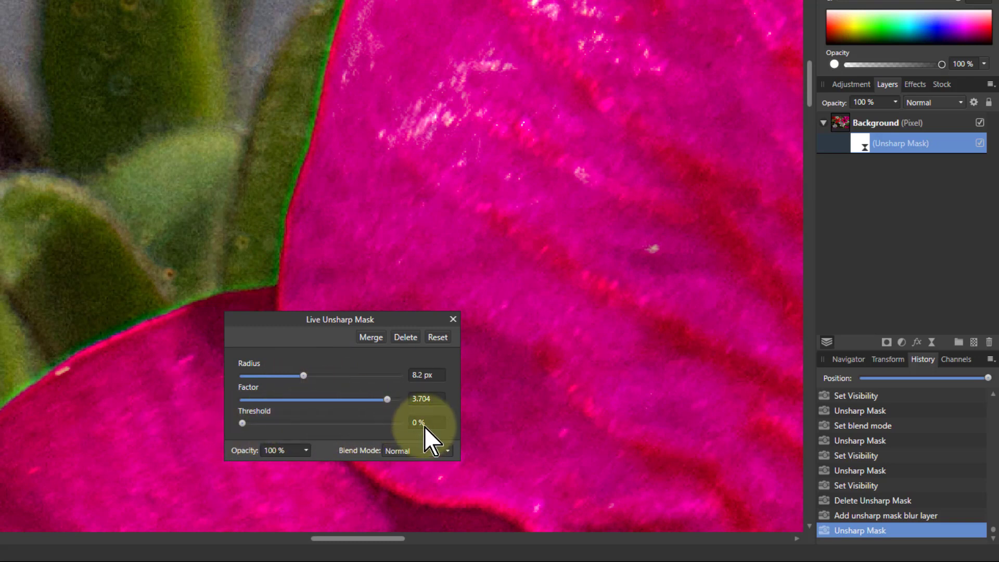
mouse_move(244, 426)
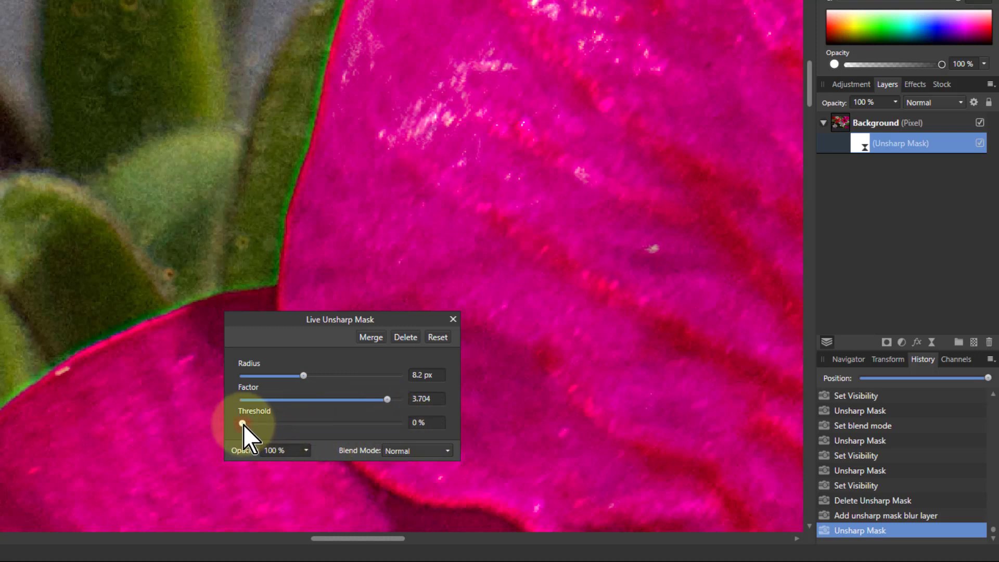
Raise the unsharp mask threshold to 20% and hide the sharpening layer to compare
left_click_drag(239, 418, 242, 418)
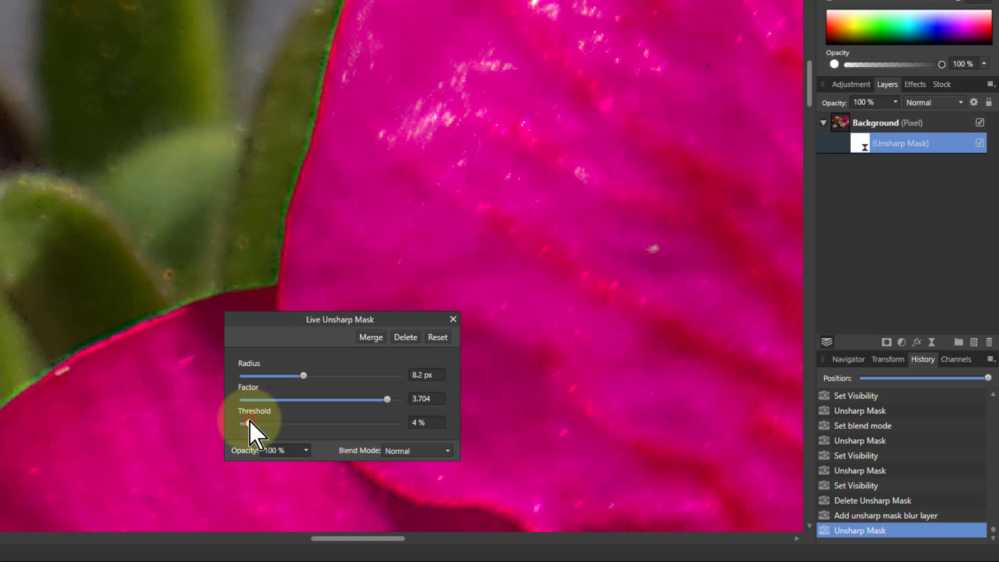
left_click_drag(243, 424, 266, 424)
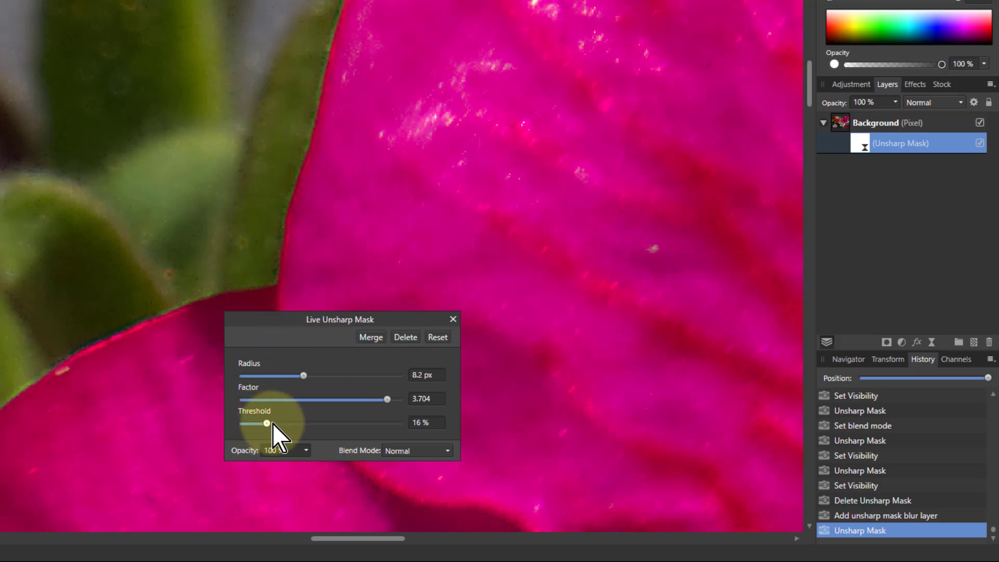
left_click_drag(264, 422, 271, 423)
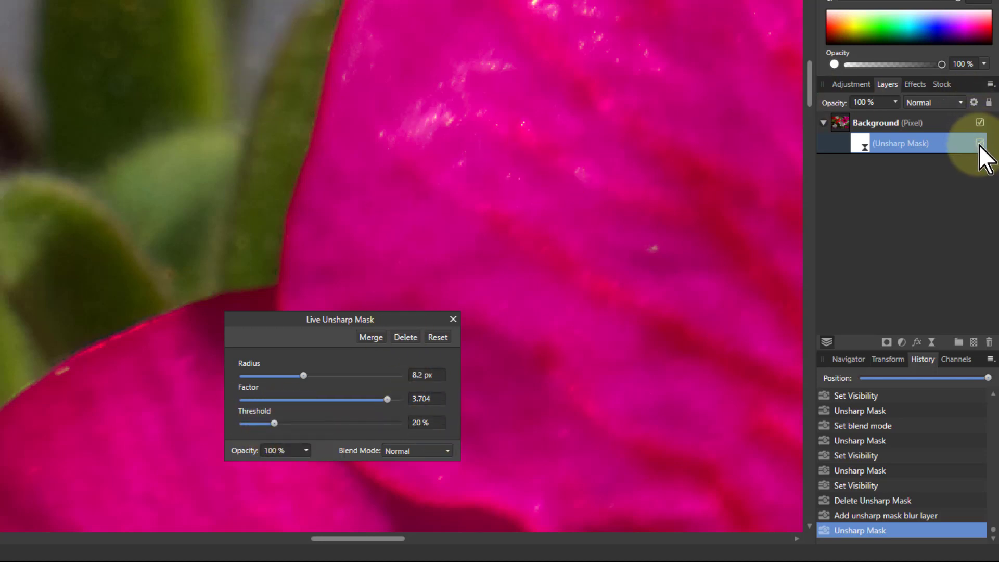
left_click(979, 142)
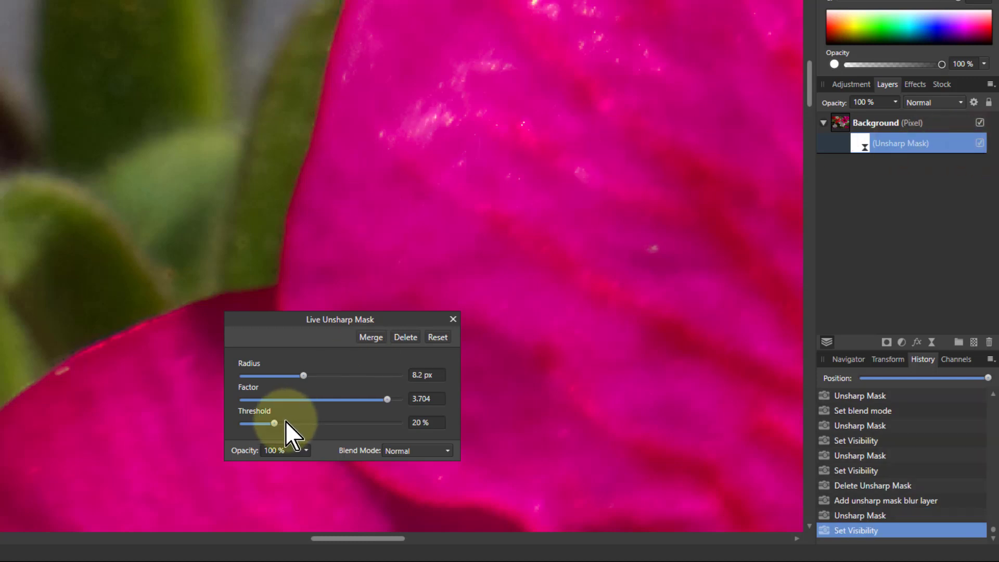
Set the unsharp mask threshold to 0%, factor to 0.643 and radius to 0.9 px
left_click_drag(274, 423, 241, 423)
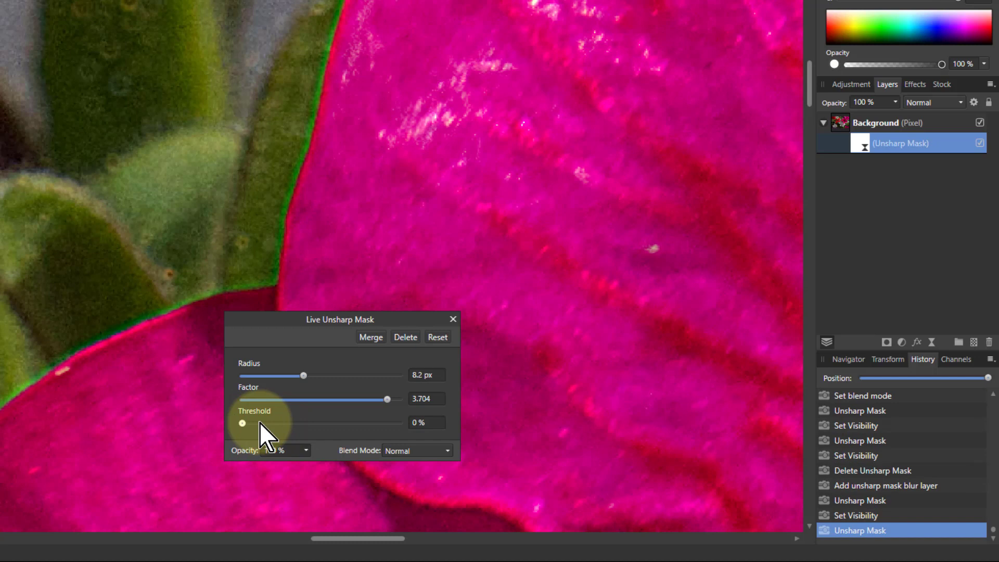
left_click_drag(387, 399, 275, 400)
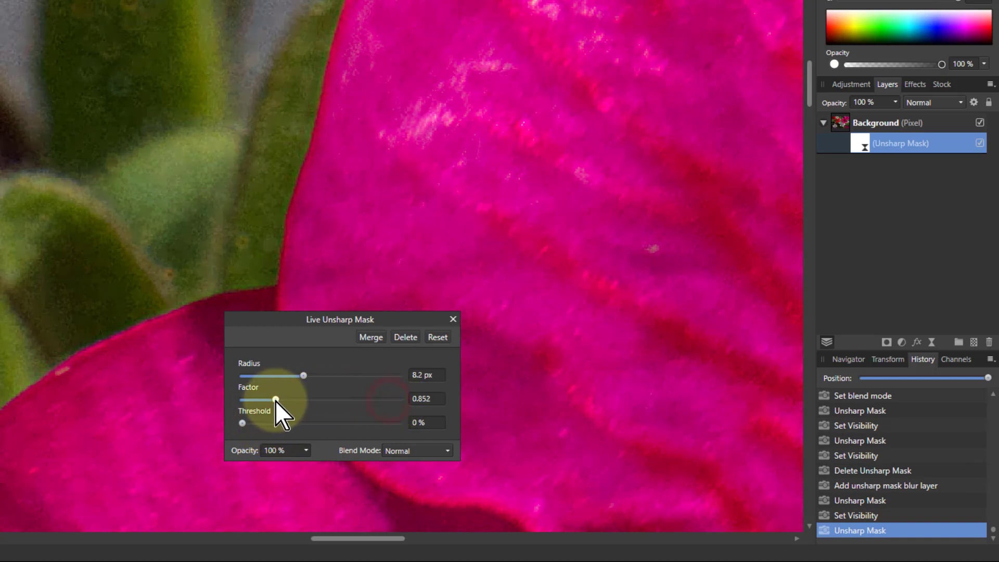
left_click_drag(304, 376, 270, 376)
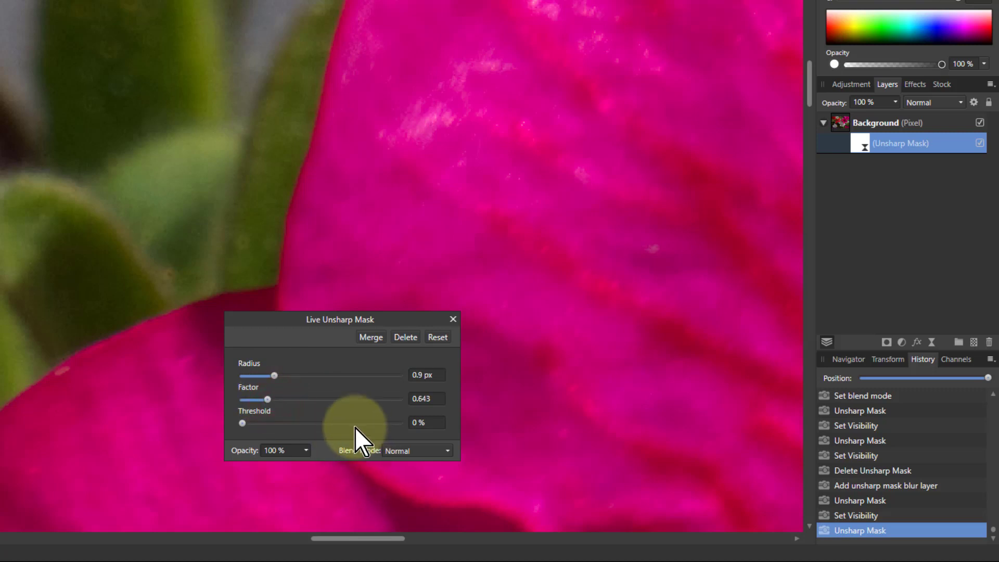
Switch the unsharp mask's blend mode to Divide
left_click(418, 451)
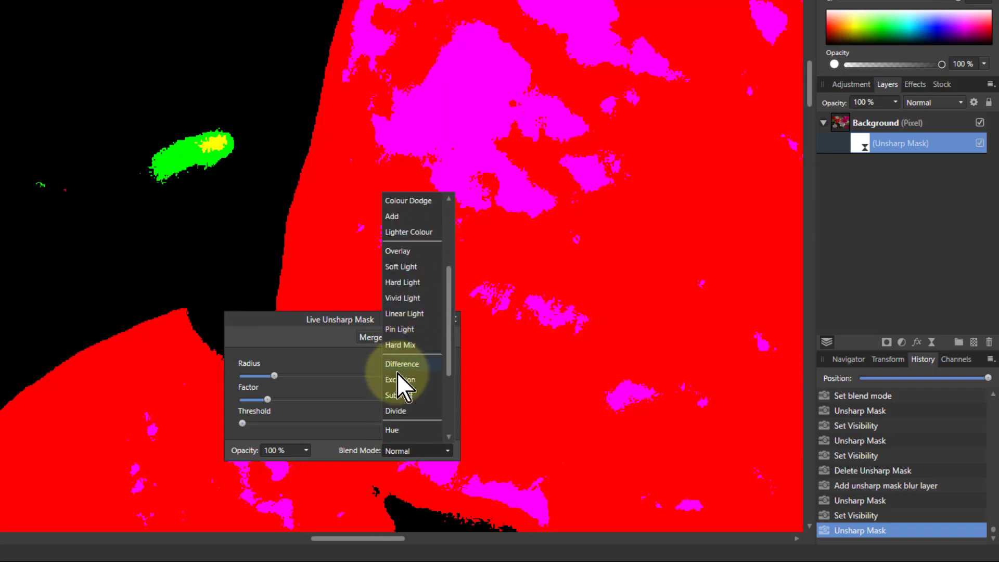
left_click(395, 411)
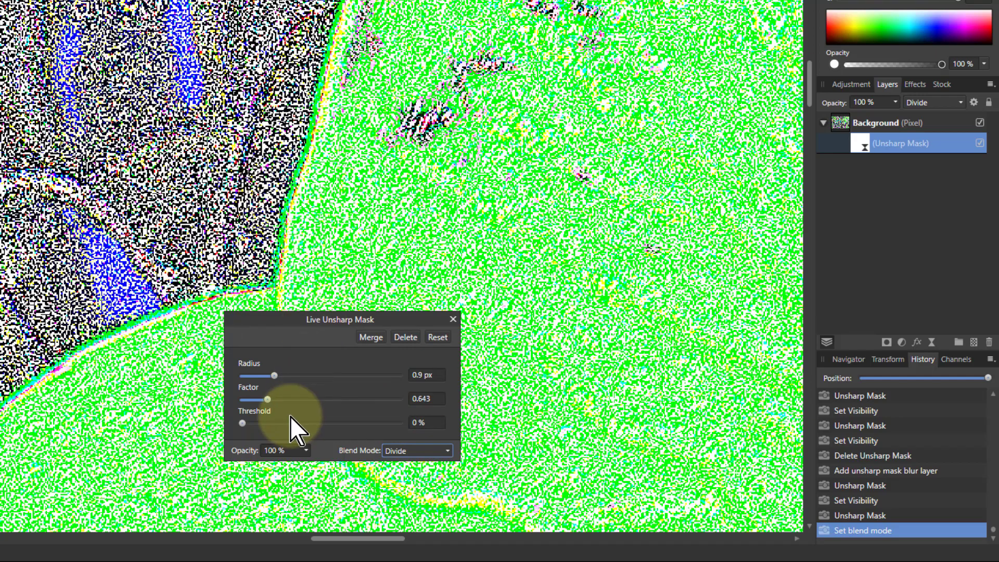
Test unsharp mask radii between 0.8 and 50.3 px, settling at 28.6 px
left_click_drag(275, 375, 270, 375)
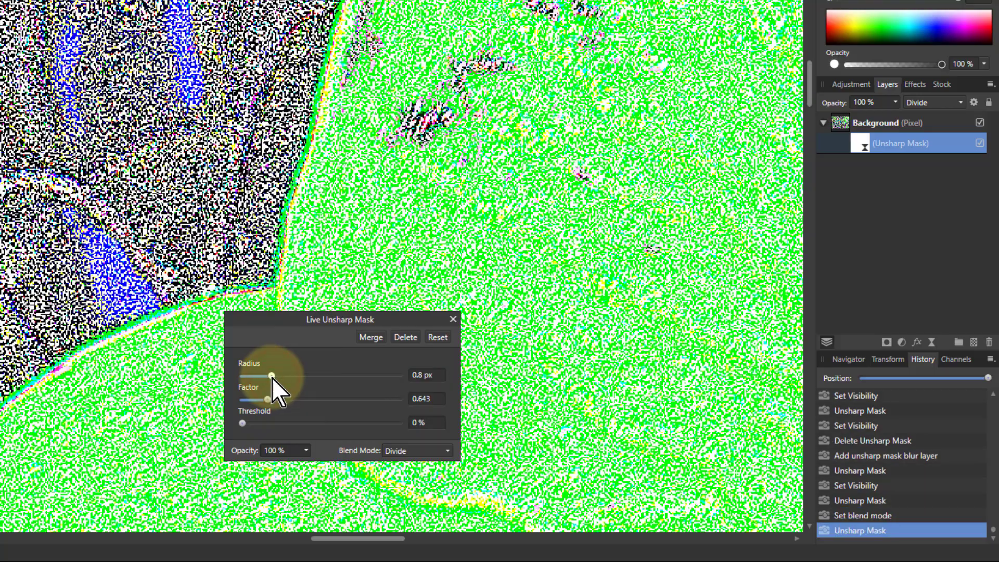
left_click_drag(271, 375, 322, 375)
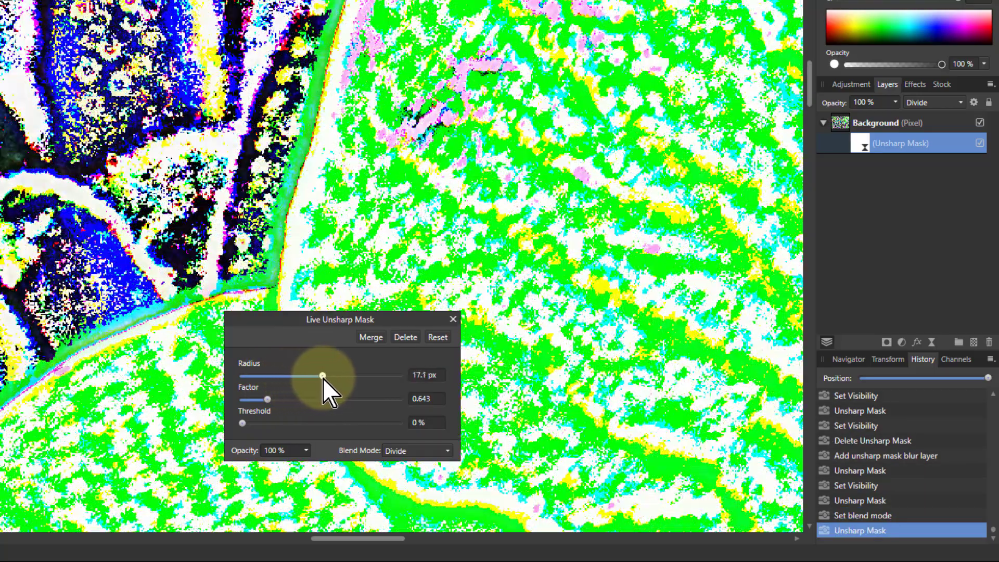
left_click_drag(322, 375, 317, 374)
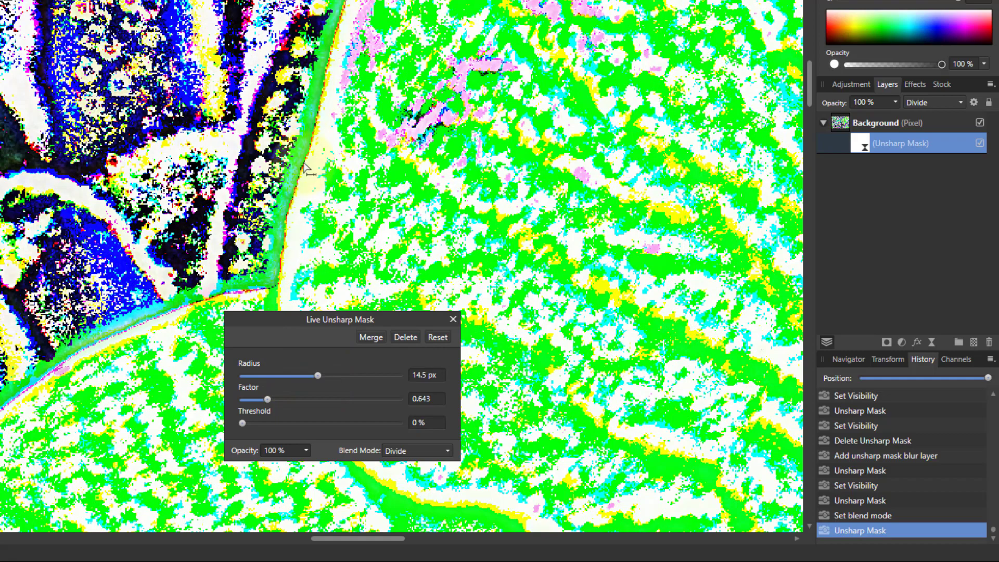
mouse_move(318, 374)
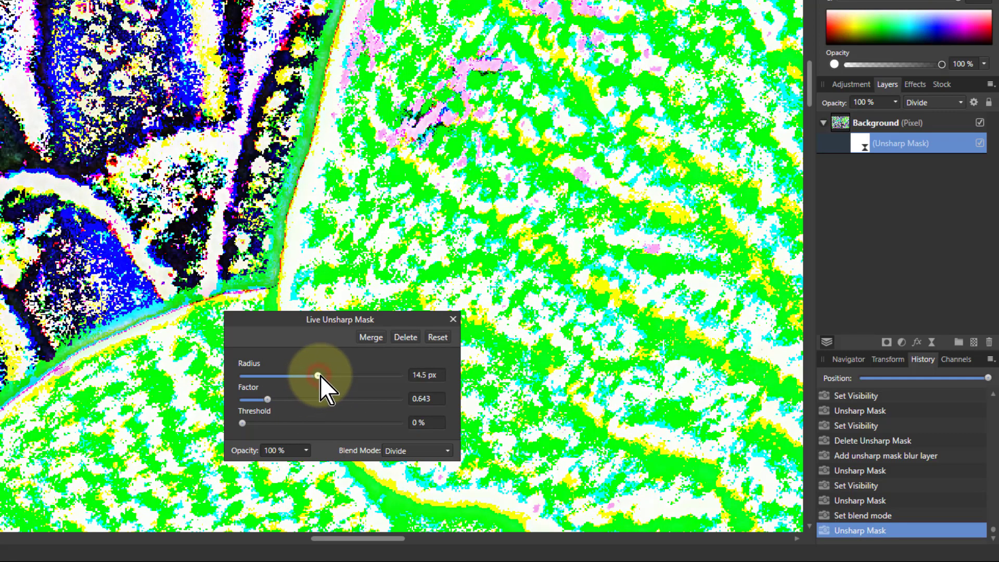
left_click_drag(318, 375, 331, 375)
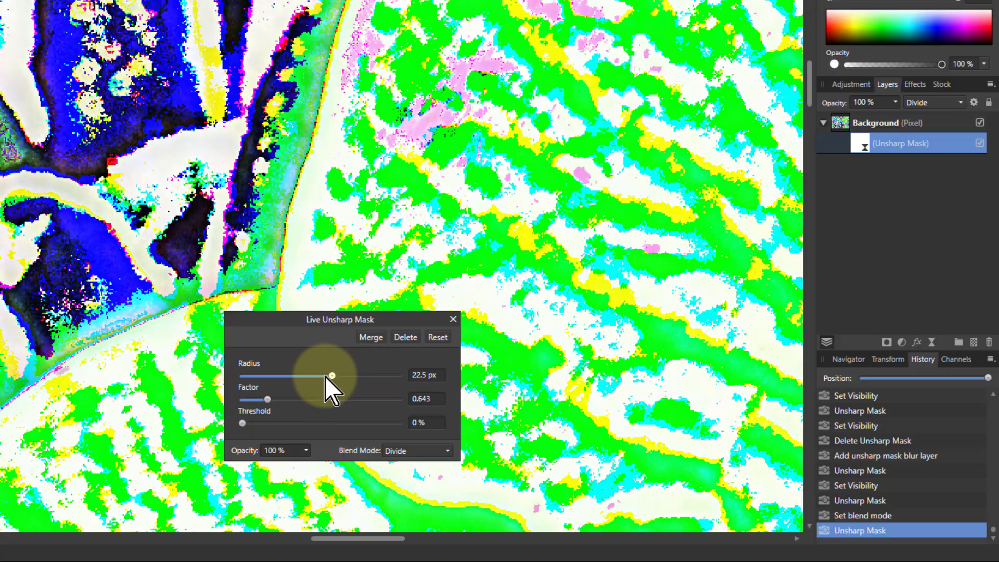
left_click_drag(331, 375, 379, 375)
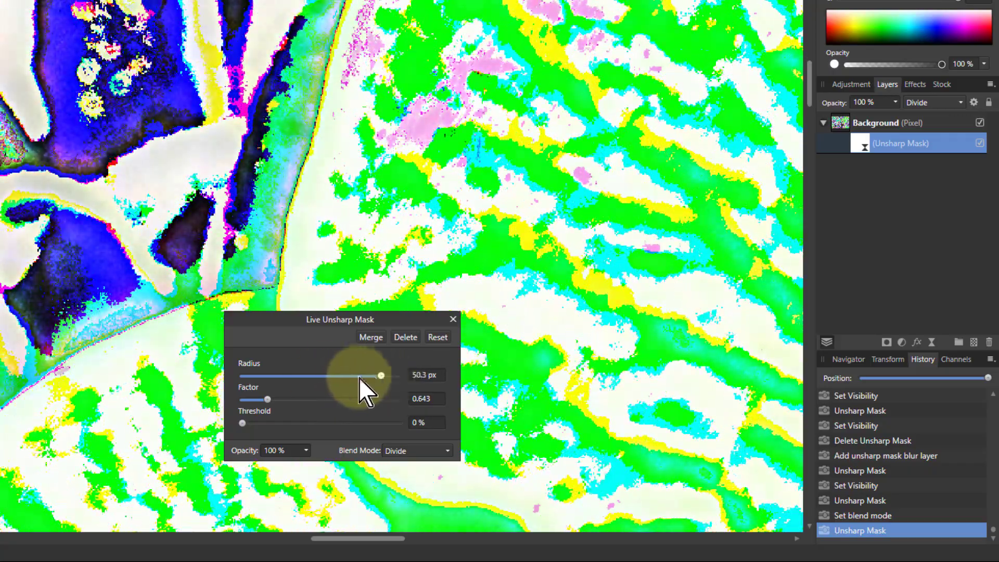
left_click_drag(380, 375, 343, 375)
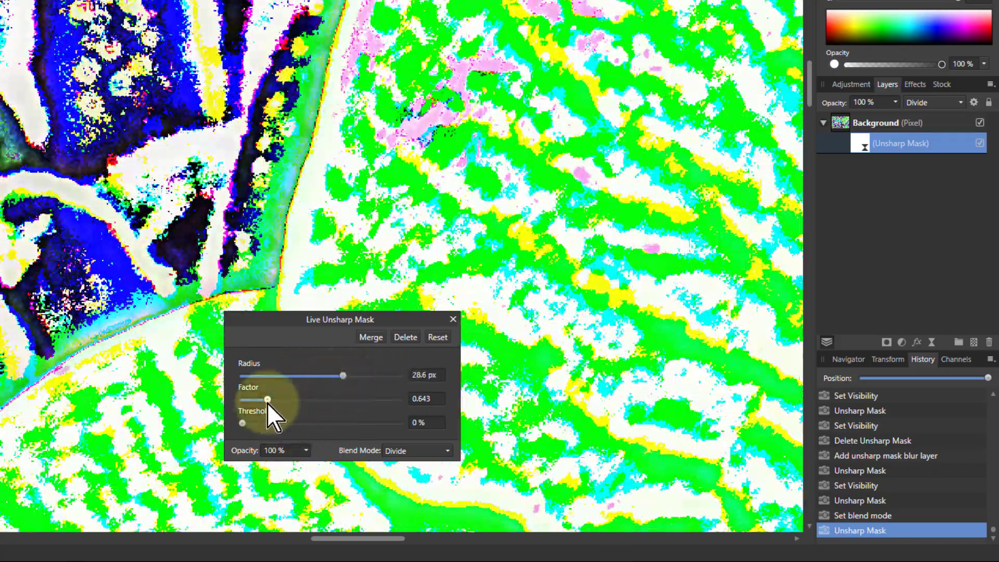
Push the unsharp mask factor to 3.478, then bring it back to 0.696
left_click_drag(267, 399, 312, 400)
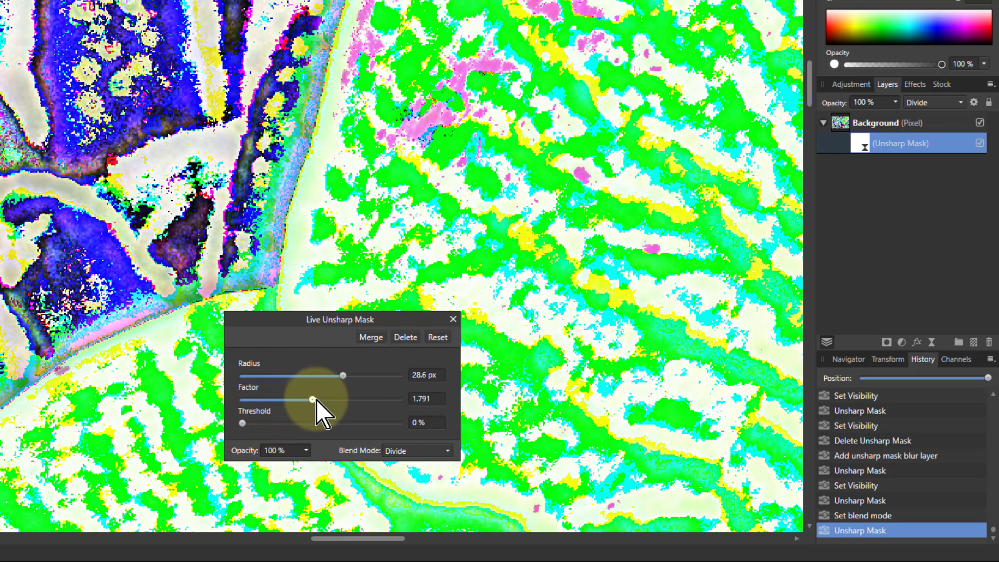
left_click_drag(311, 400, 379, 400)
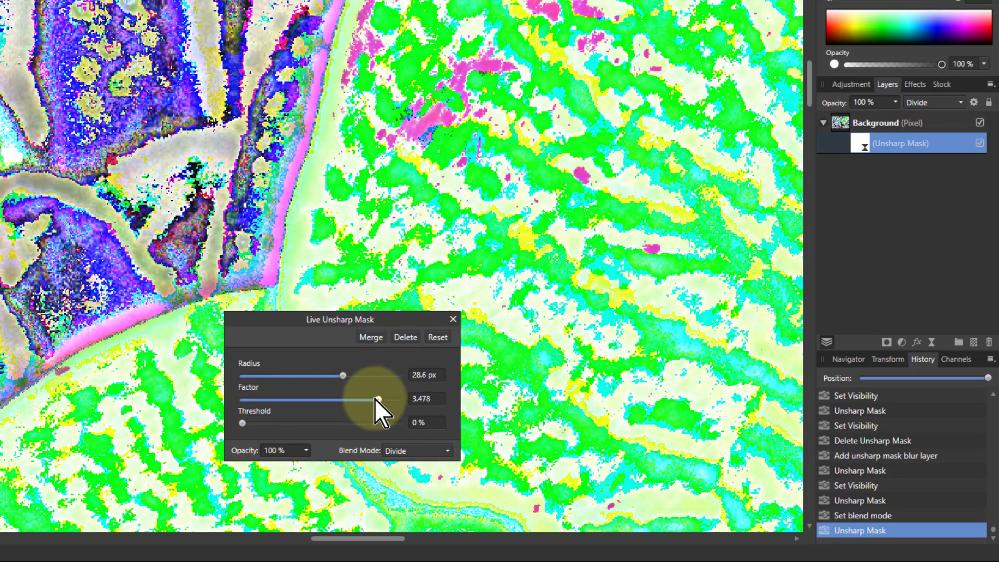
left_click_drag(379, 398, 269, 398)
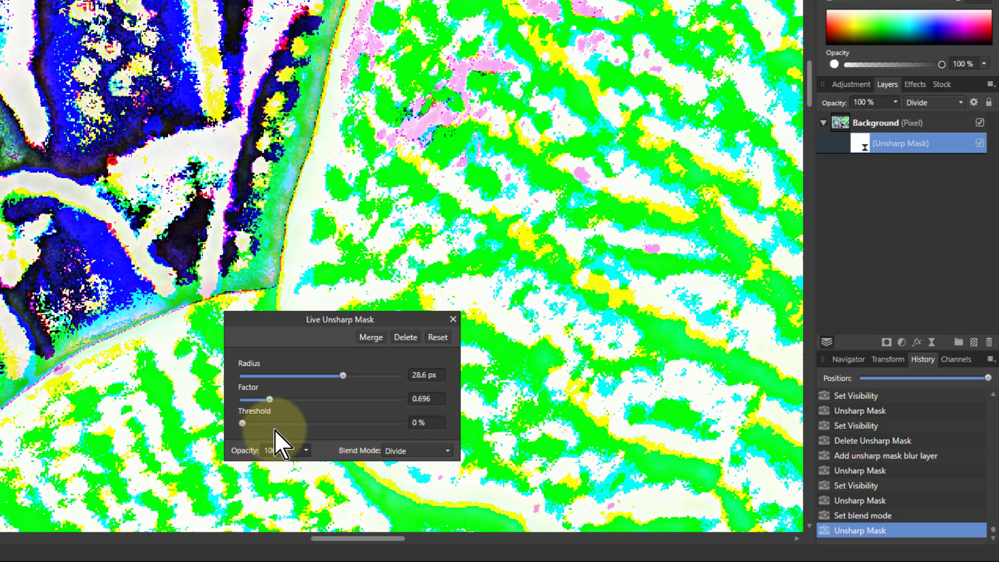
Set the radius to 5.5 px and try a 1% and 4% threshold before returning to 0%
left_click_drag(343, 375, 288, 375)
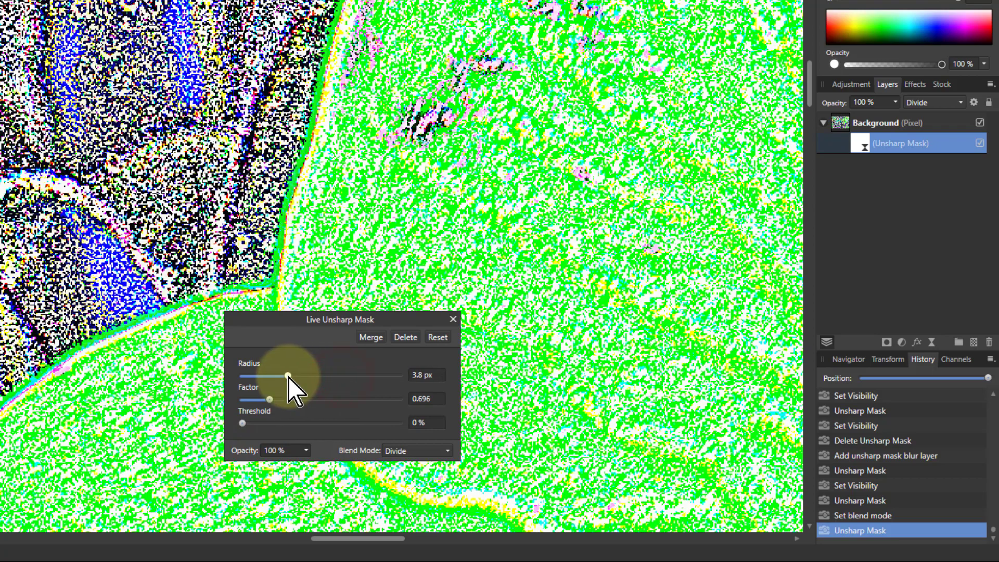
left_click_drag(287, 376, 293, 376)
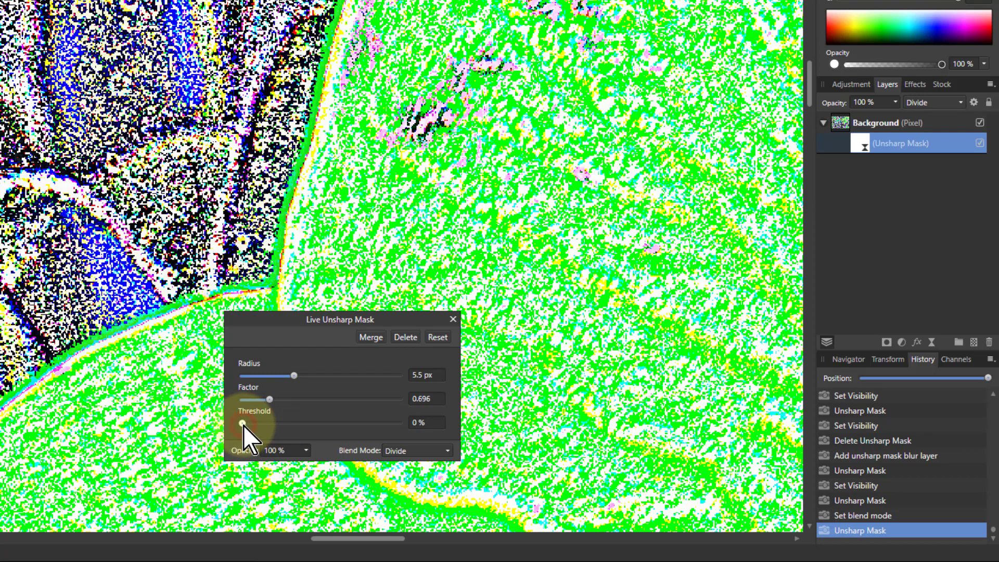
left_click_drag(241, 425, 245, 425)
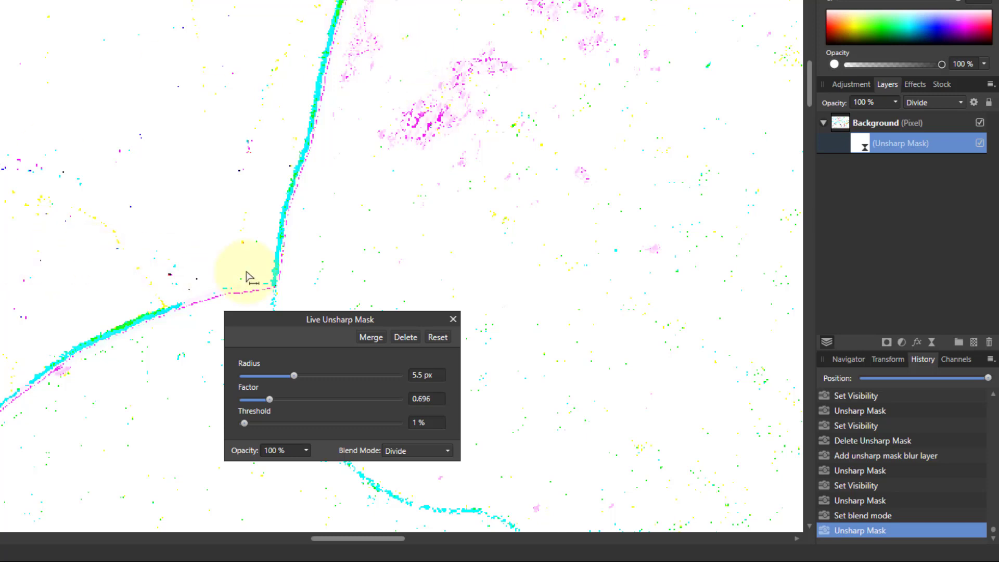
mouse_move(346, 189)
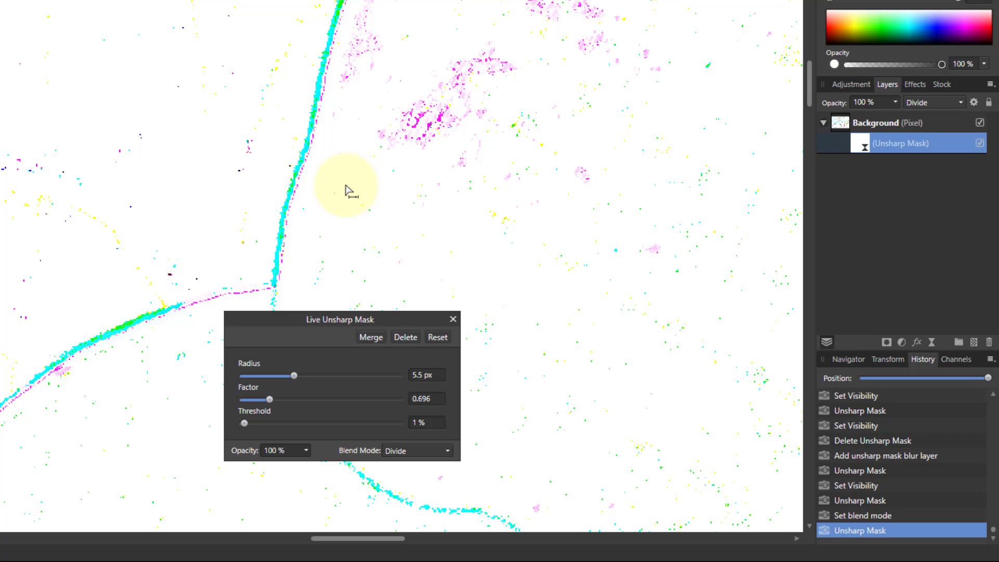
mouse_move(249, 433)
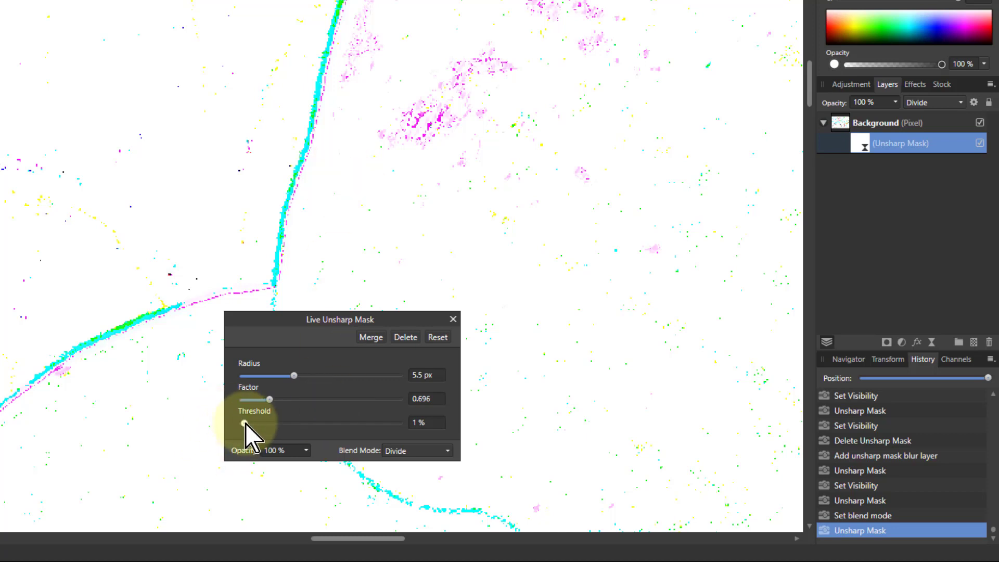
left_click_drag(243, 424, 249, 424)
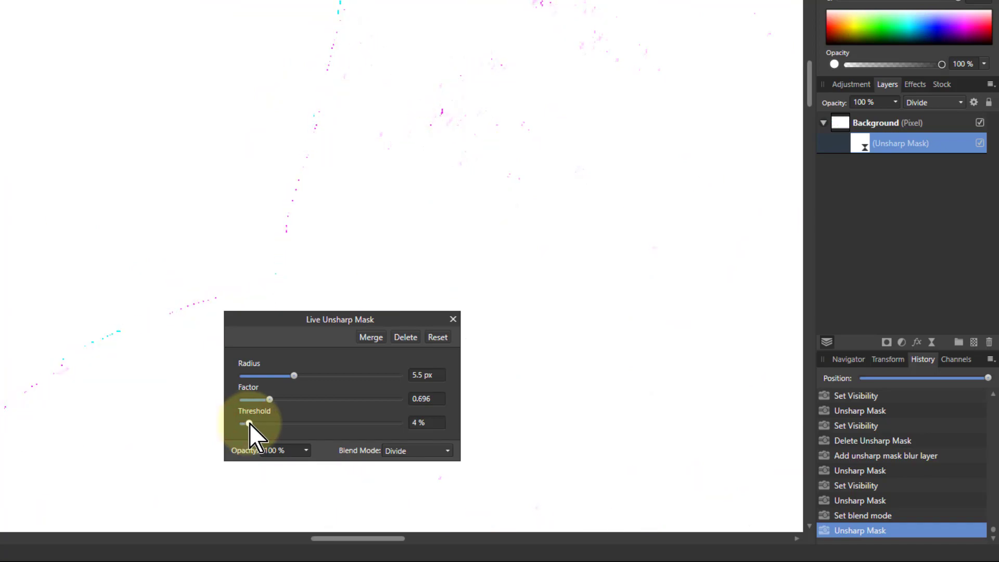
left_click_drag(250, 422, 241, 423)
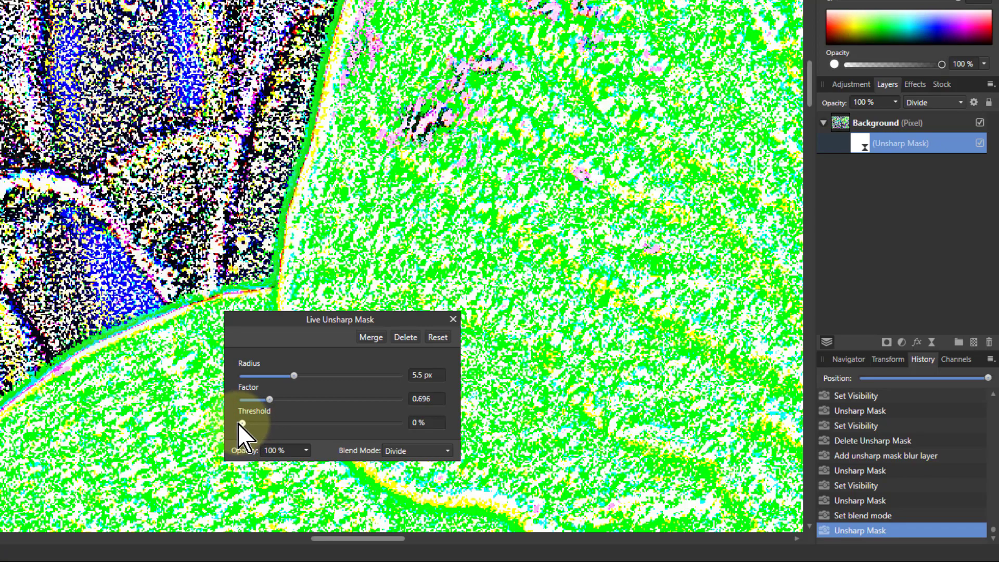
mouse_move(325, 76)
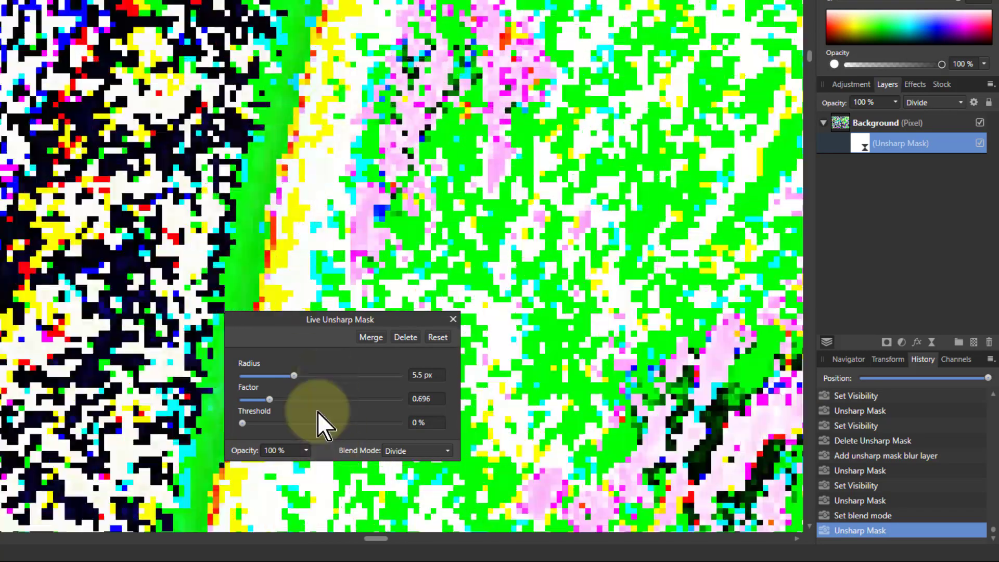
Raise the unsharp mask radius to 43.9 px and its threshold to 5%
left_click_drag(293, 375, 329, 375)
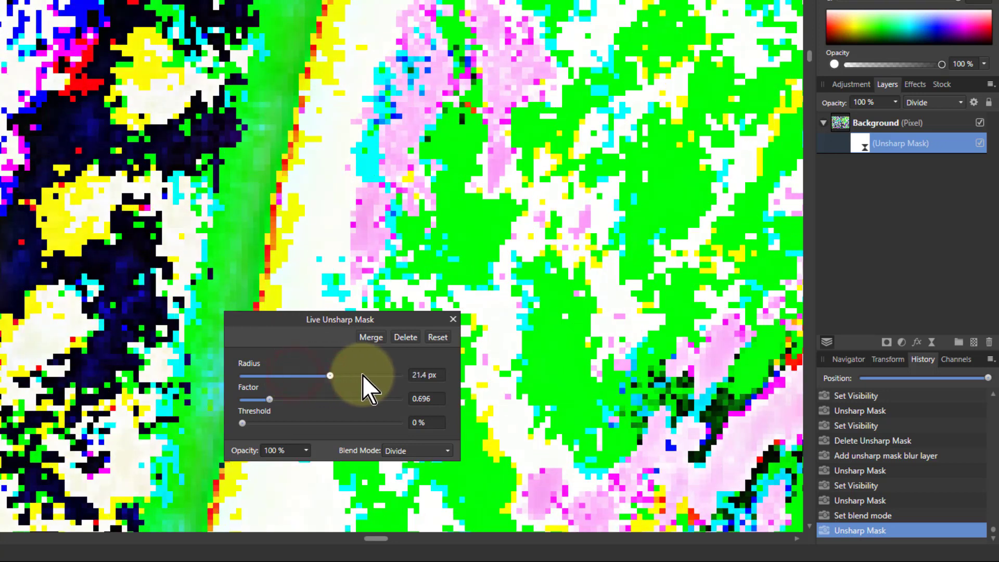
left_click_drag(329, 375, 370, 375)
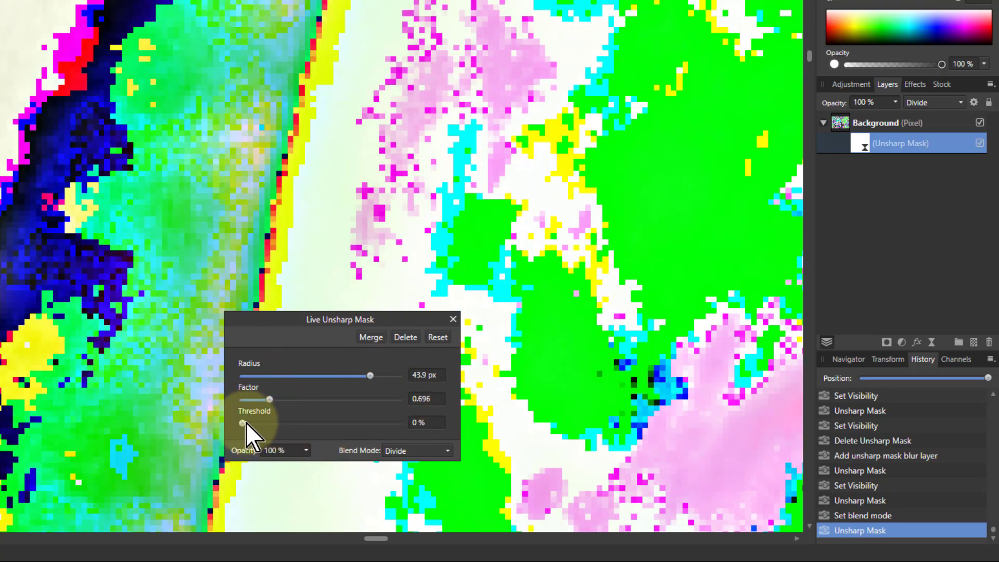
left_click_drag(240, 422, 245, 422)
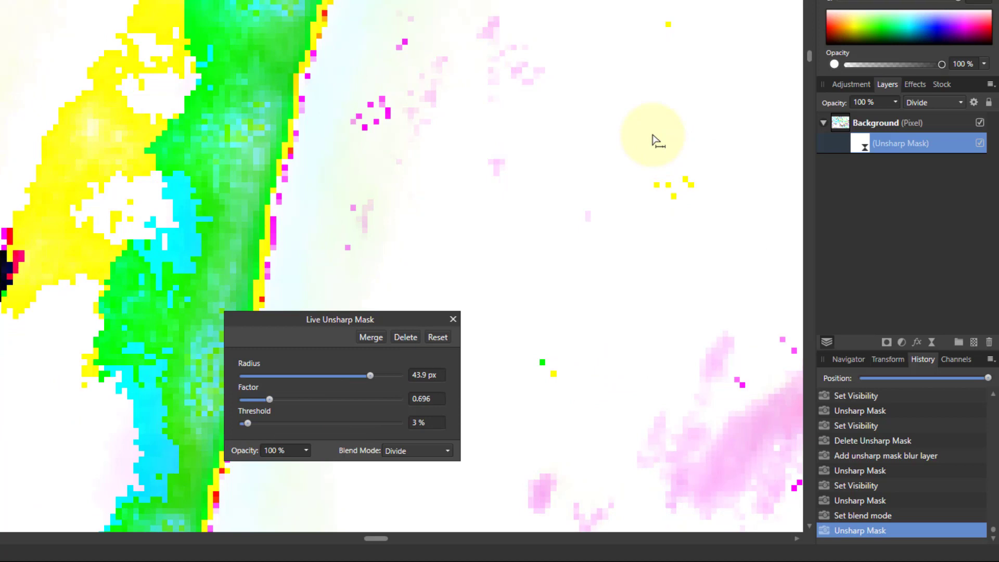
left_click_drag(244, 422, 248, 423)
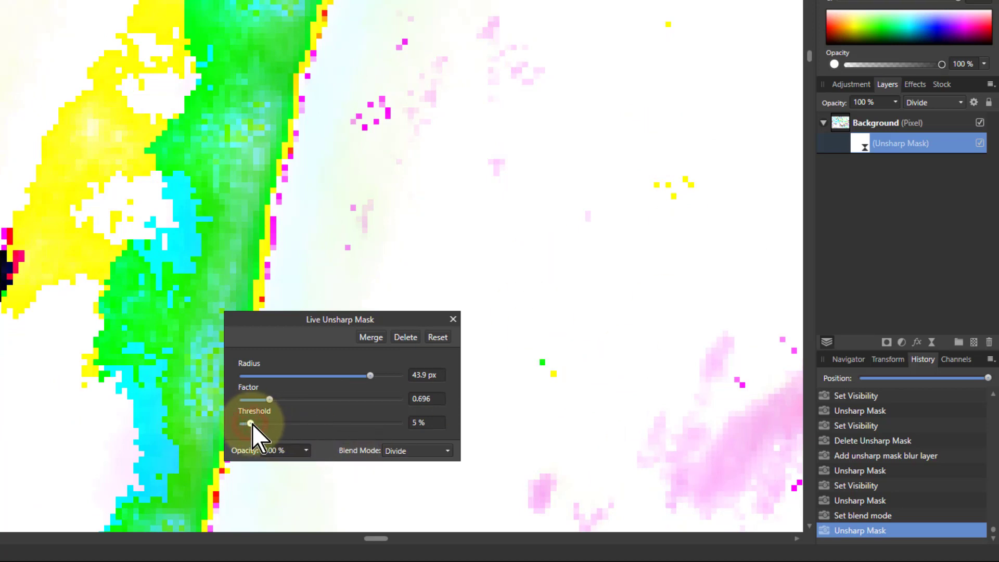
left_click(417, 451)
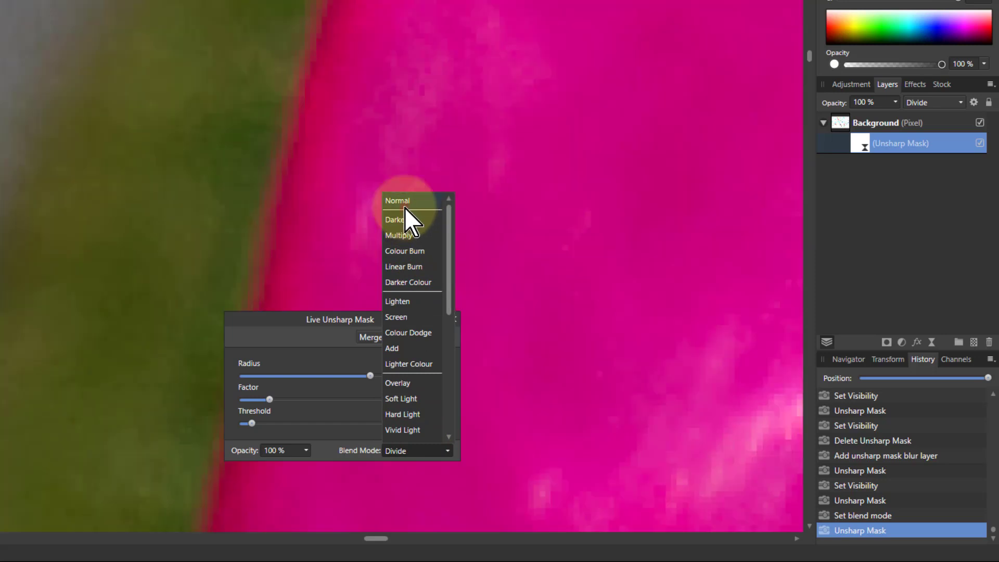
Switch the unsharp mask back to Normal blending and set its threshold to 8%
left_click(397, 200)
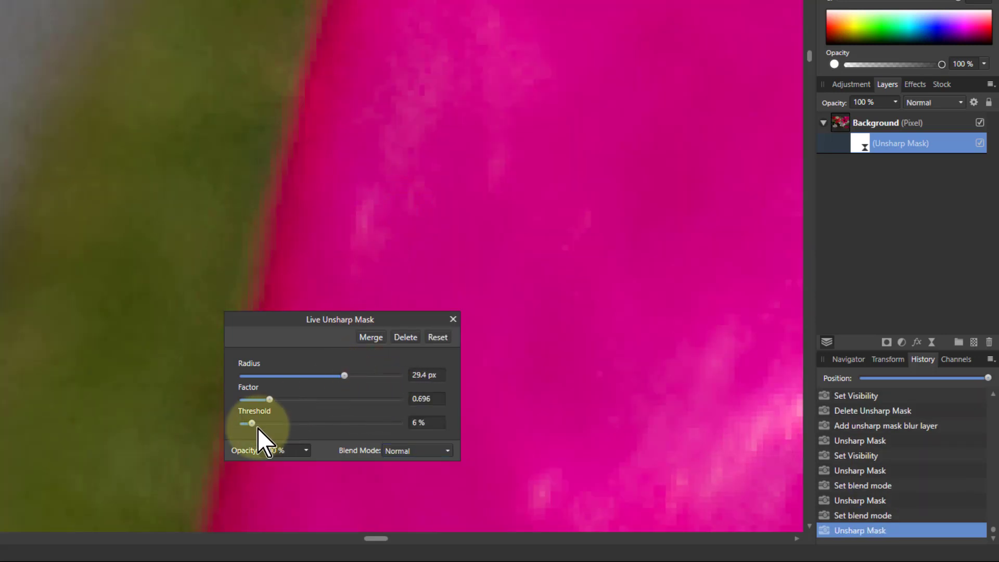
left_click_drag(251, 423, 244, 422)
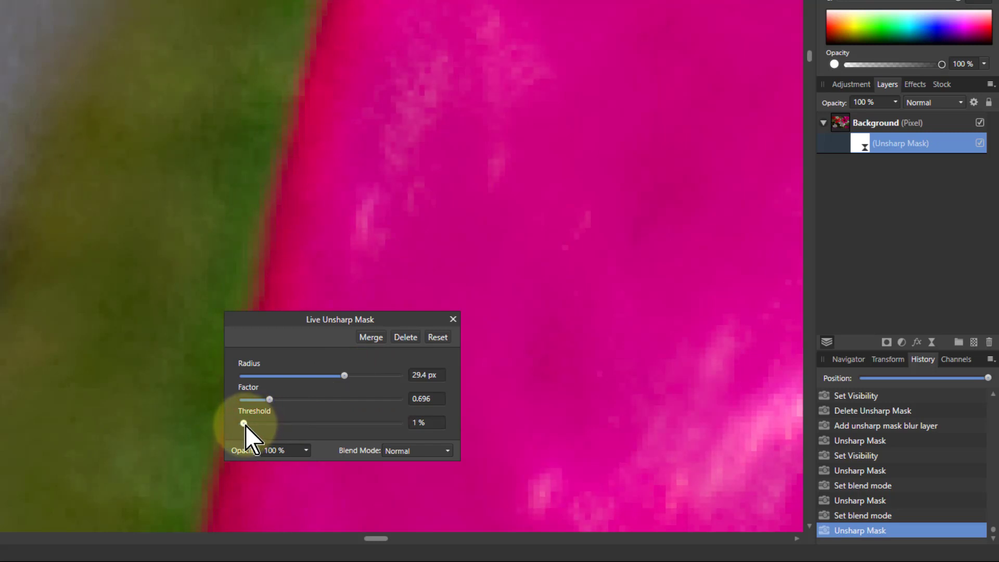
left_click_drag(243, 424, 255, 423)
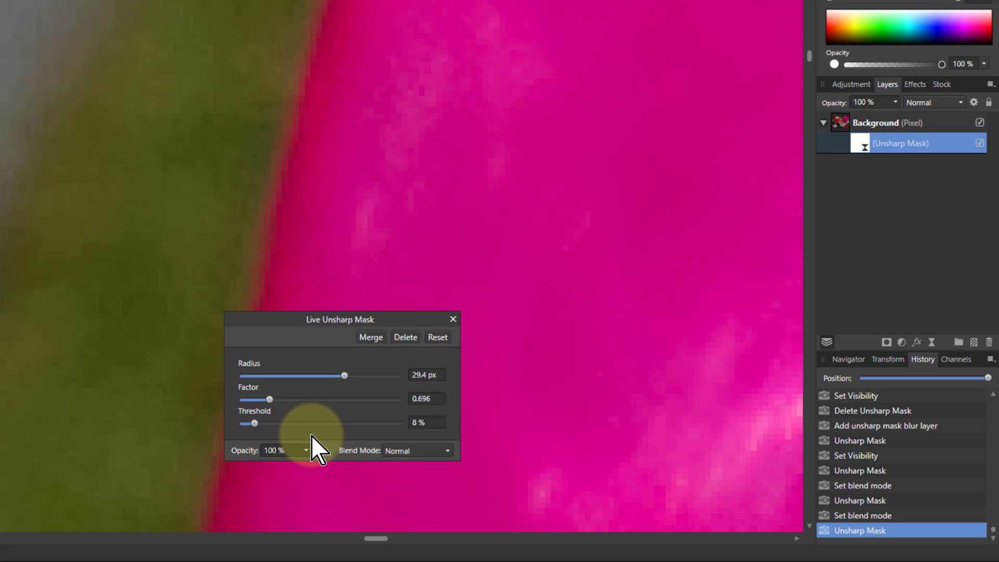
mouse_move(363, 442)
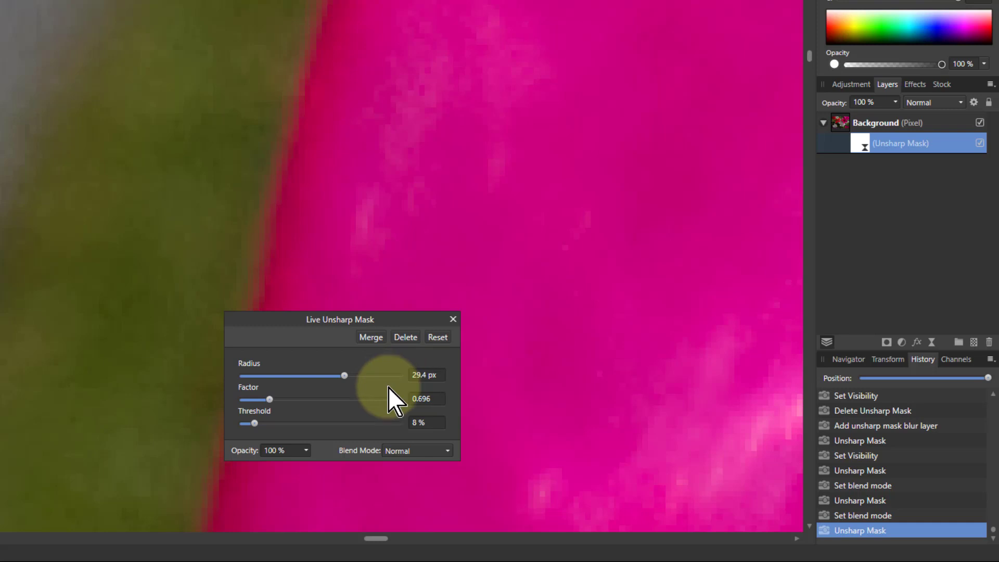
mouse_move(271, 414)
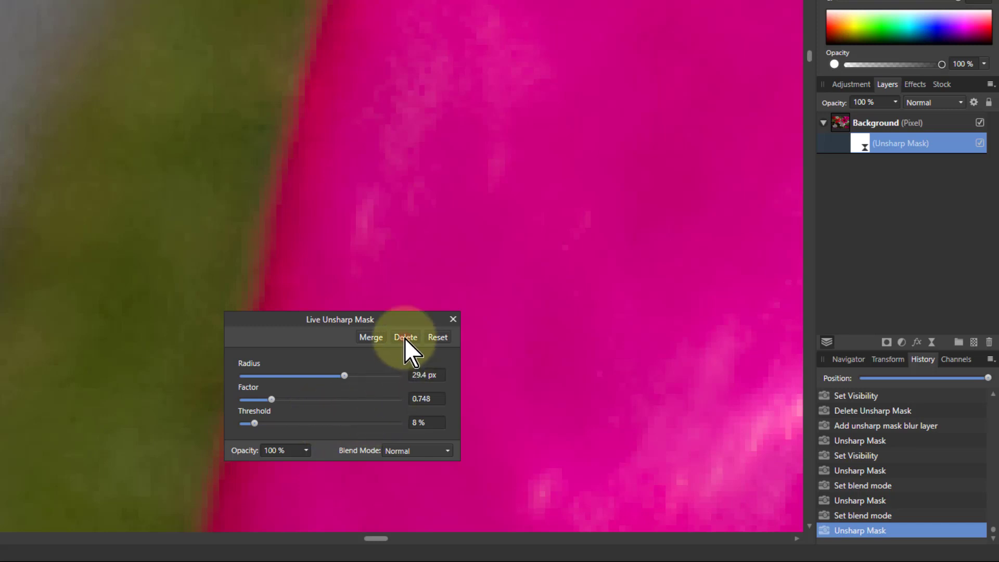
Delete the live Unsharp Mask filter
left_click(405, 337)
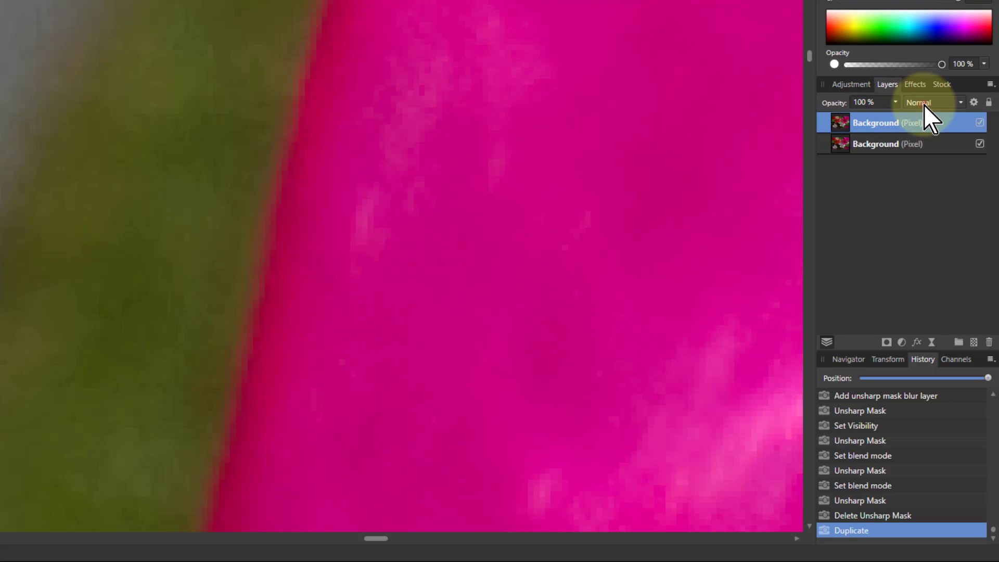
Switch the duplicate Background layer's blend mode to Divide, turning the canvas white
left_click(931, 102)
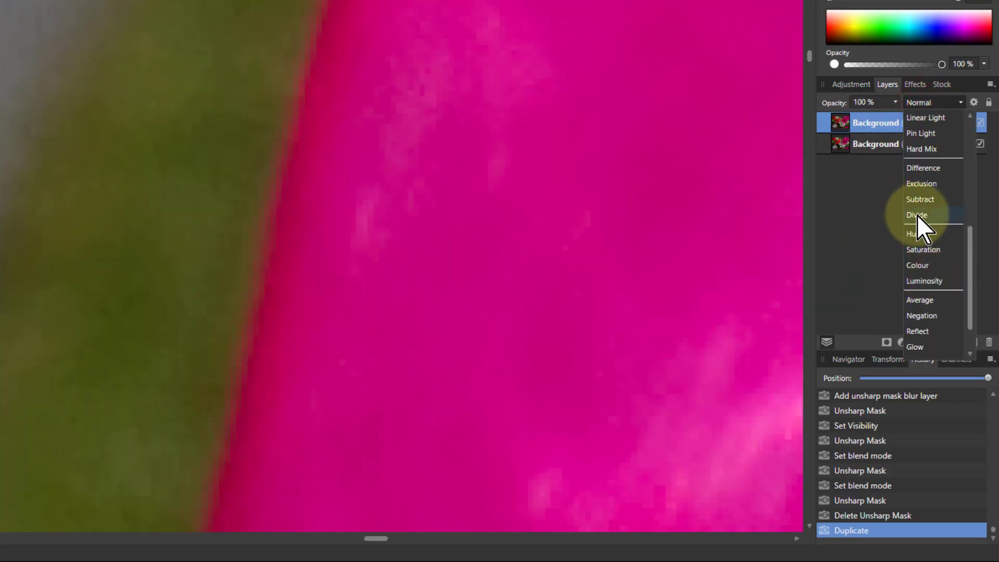
left_click(917, 215)
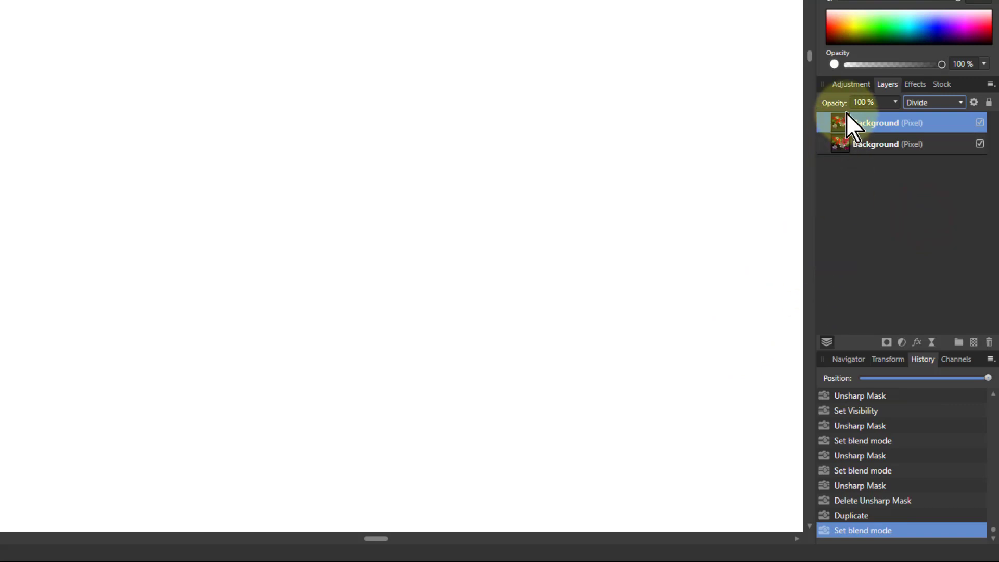